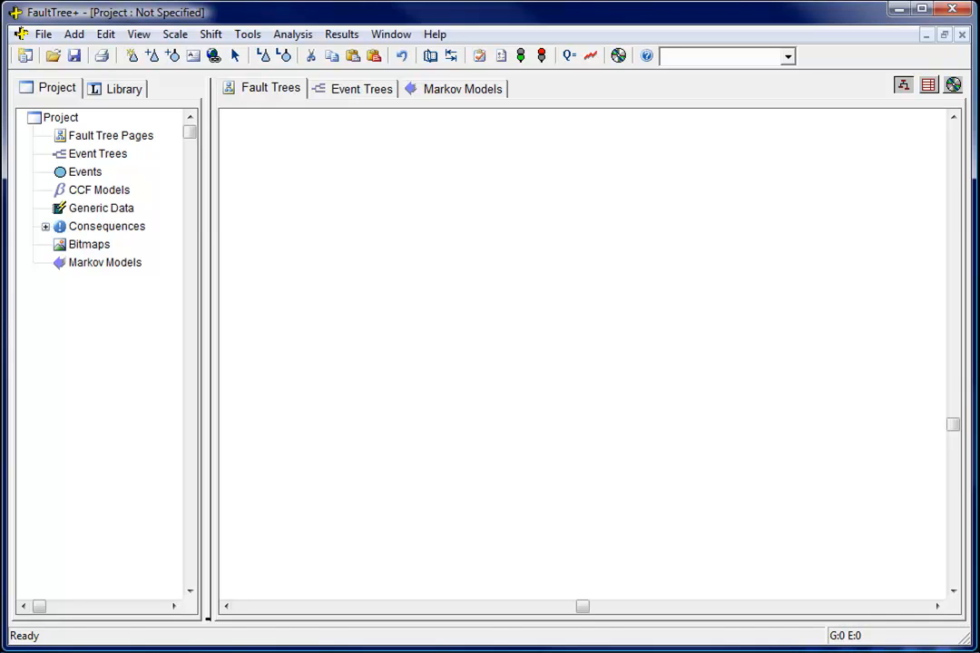
{"action": "mouse_move", "coordinate": [133, 56]}
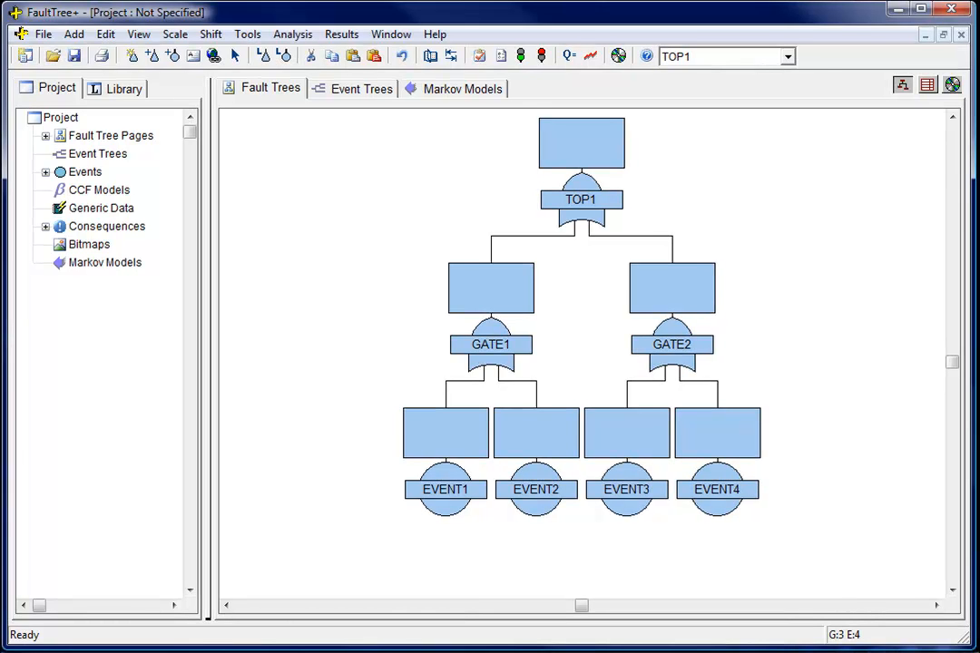
Make GATE1 an AND gate placed on its own separate page.
{"action": "double_click", "coordinate": [490, 344]}
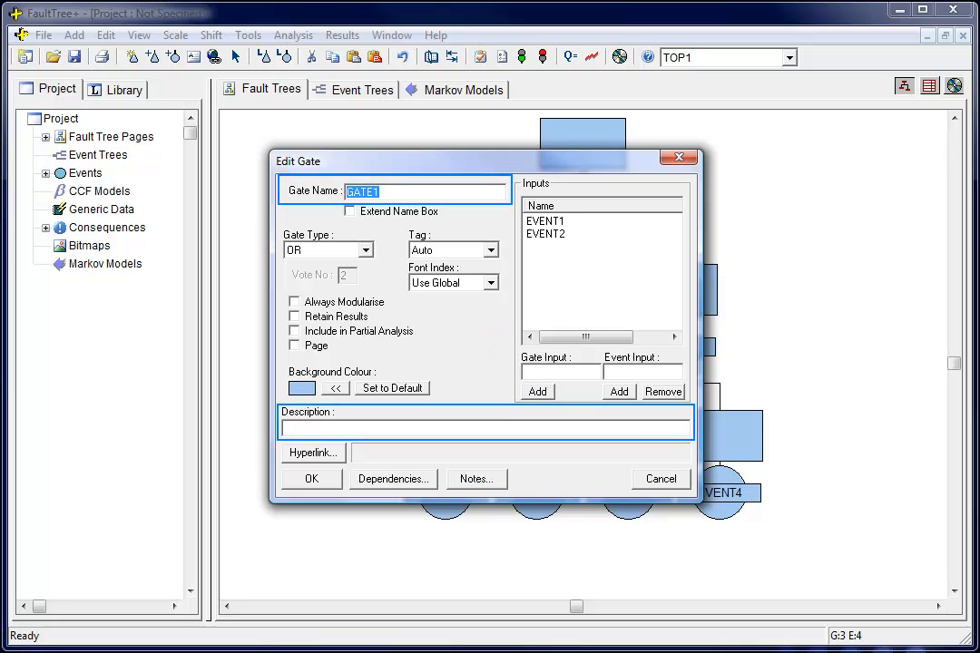
{"action": "left_click", "coordinate": [327, 251]}
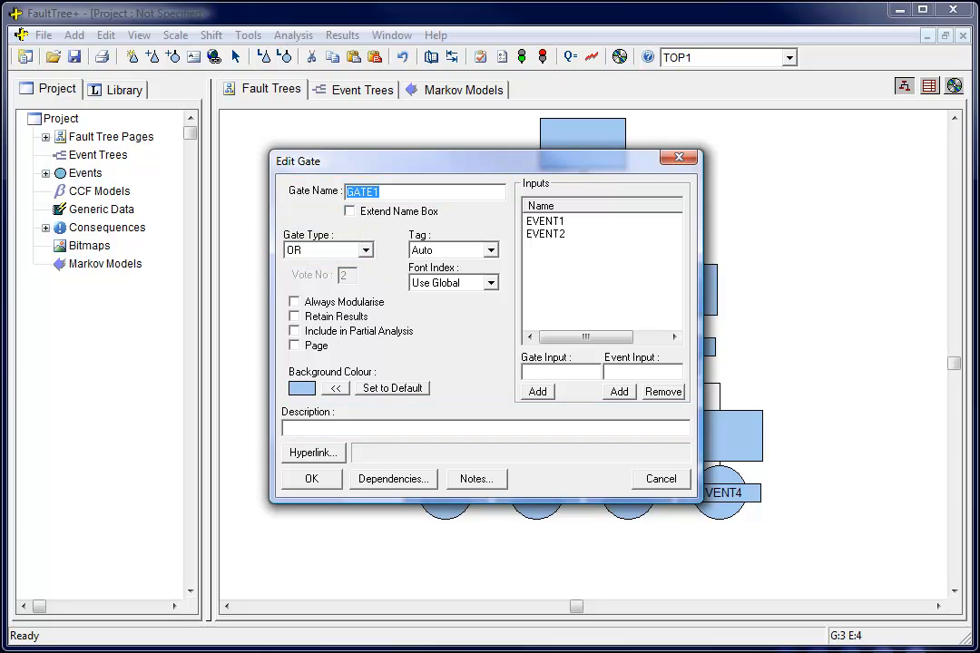
{"action": "mouse_move", "coordinate": [363, 261]}
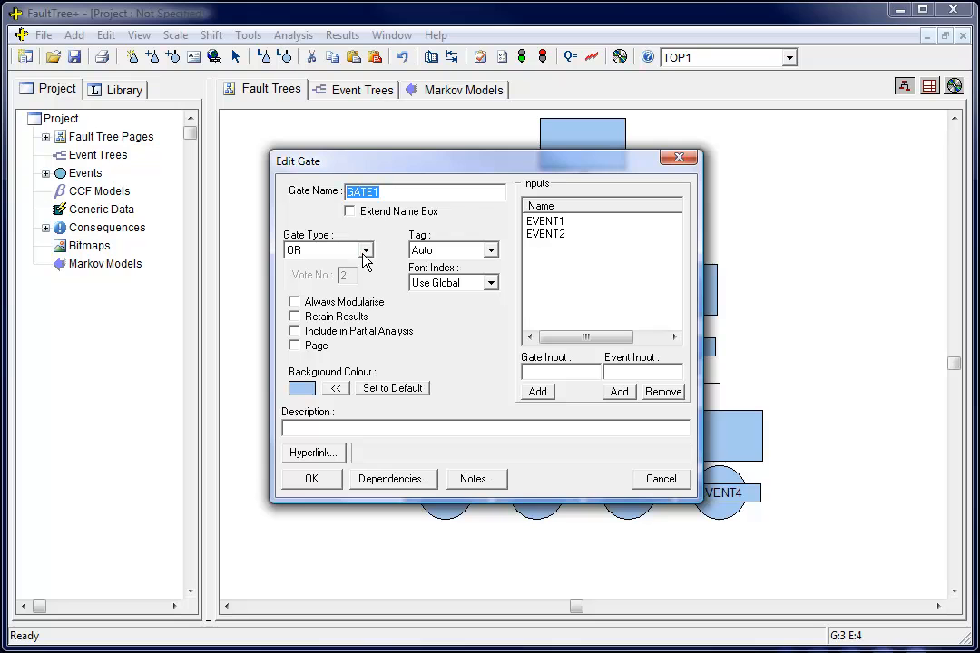
{"action": "left_click", "coordinate": [366, 250]}
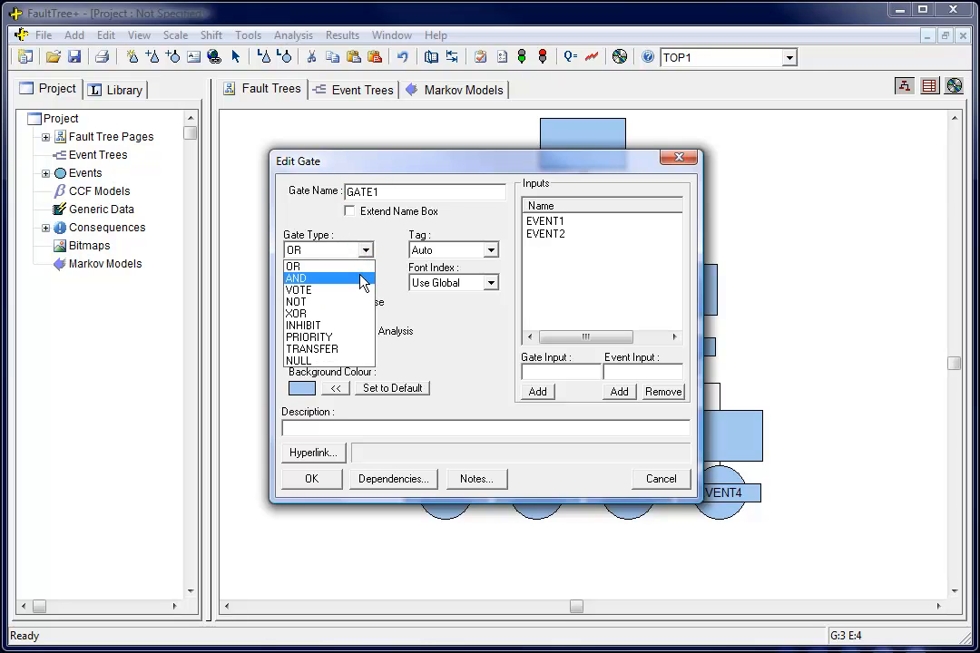
{"action": "left_click", "coordinate": [298, 277]}
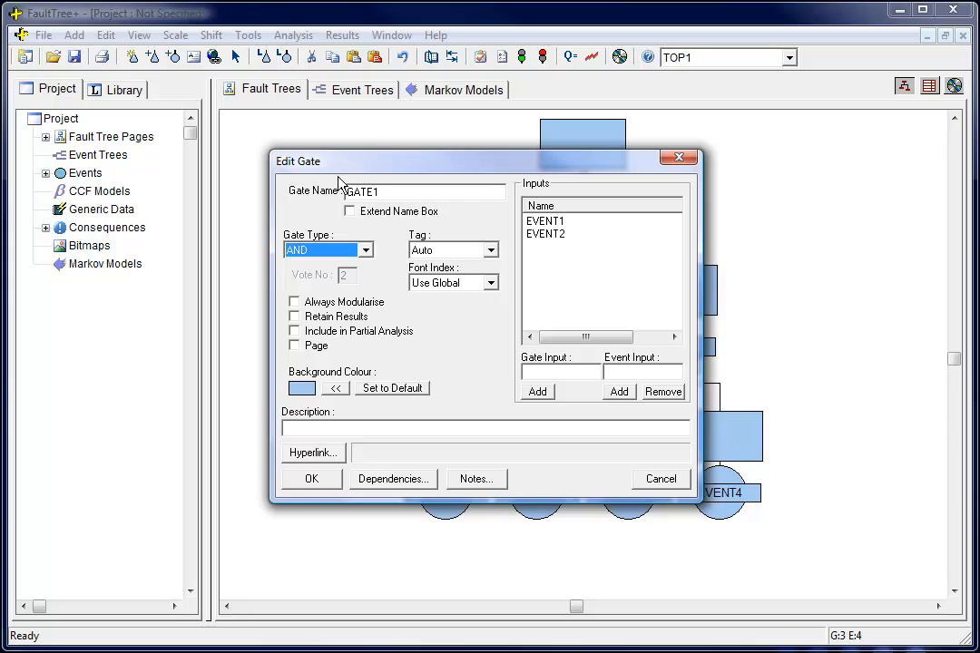
{"action": "left_click", "coordinate": [294, 345]}
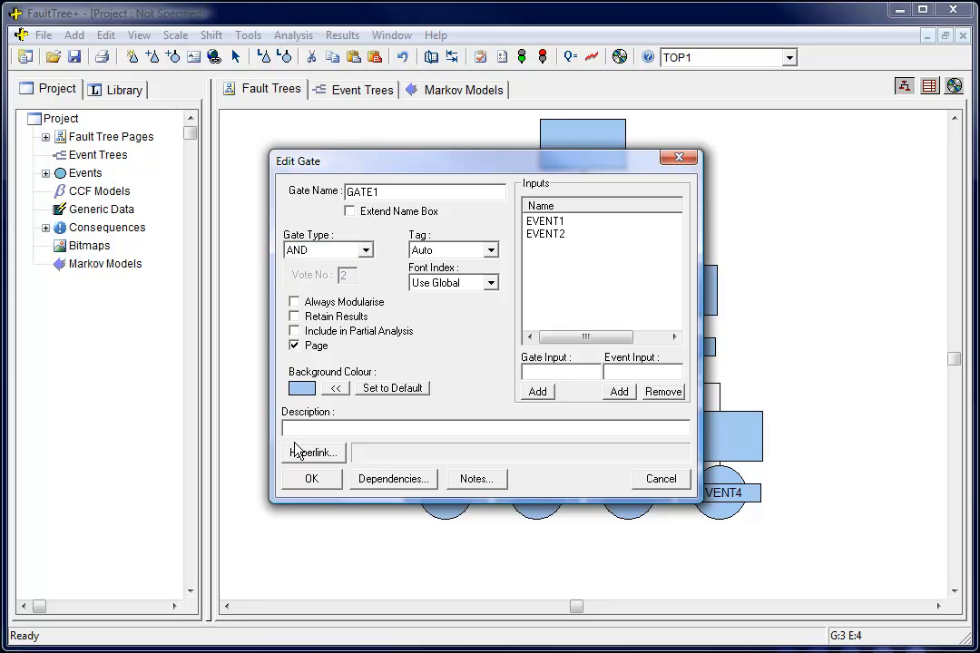
{"action": "left_click", "coordinate": [310, 479]}
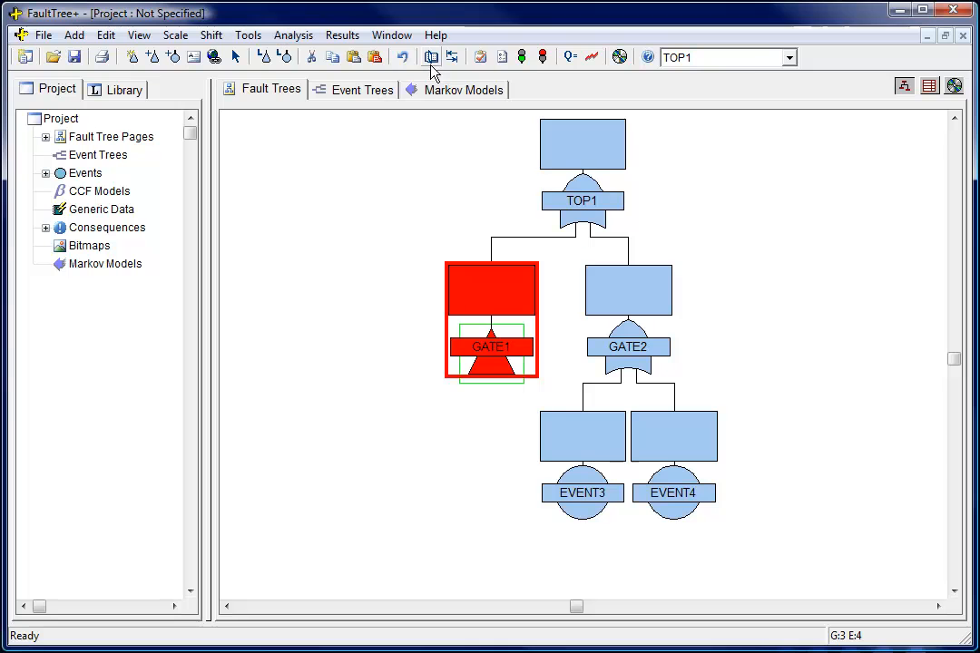
{"action": "mouse_move", "coordinate": [432, 56]}
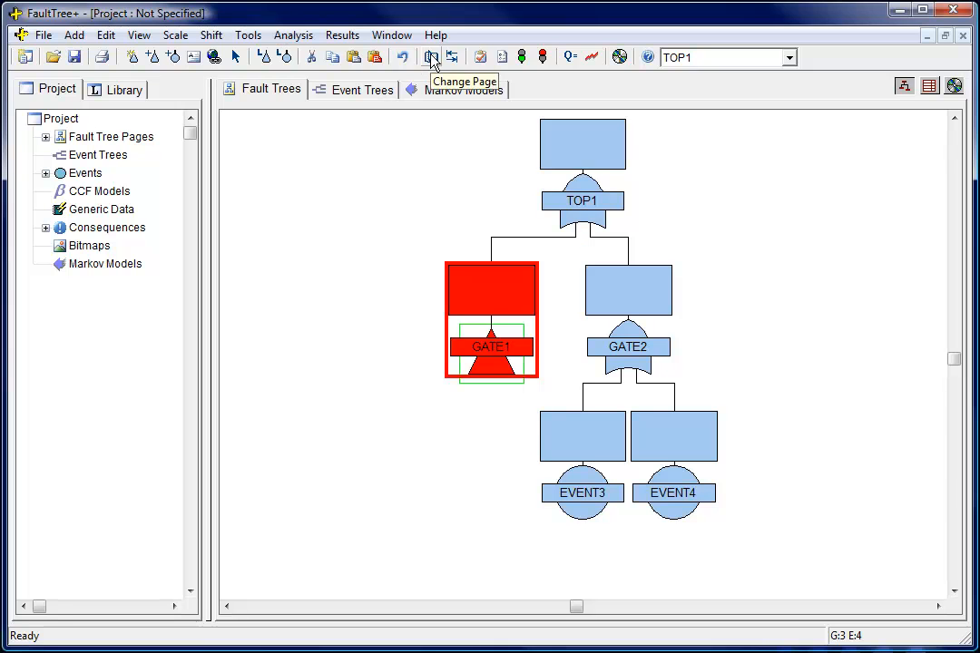
Go to GATE1's own page and expand Fault Tree Pages to show it under TOP1.
{"action": "left_click", "coordinate": [432, 56]}
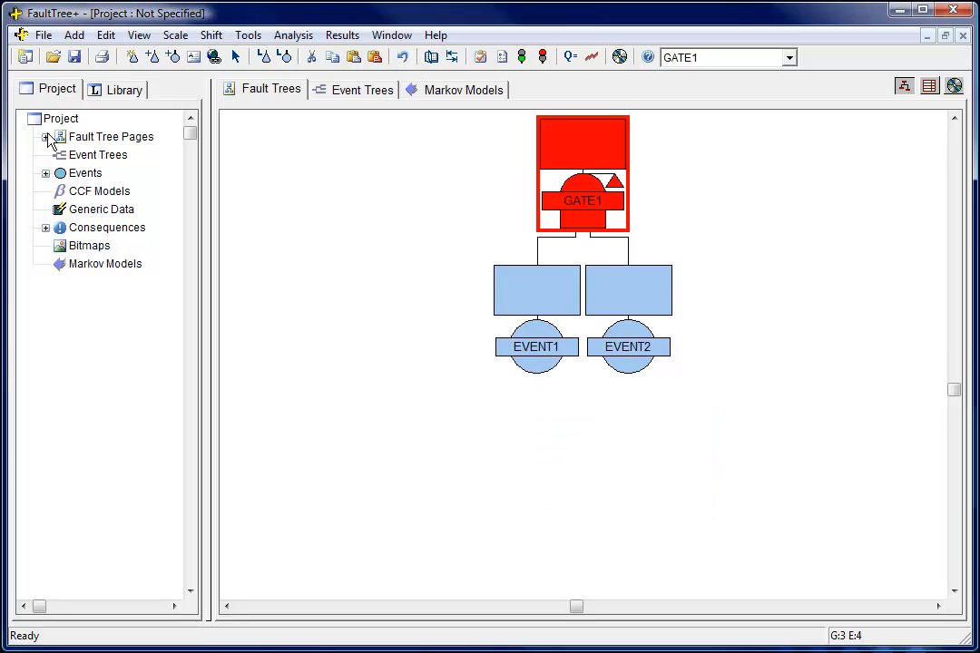
{"action": "left_click", "coordinate": [47, 136]}
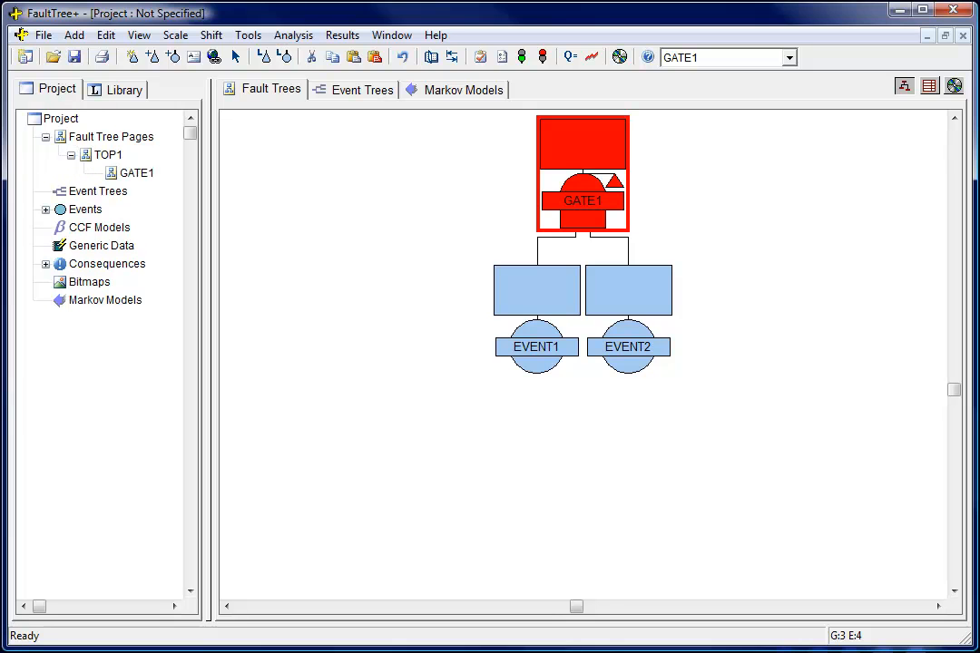
Keep EVENT1's logic mode as Basic and add a note to it.
{"action": "double_click", "coordinate": [535, 347]}
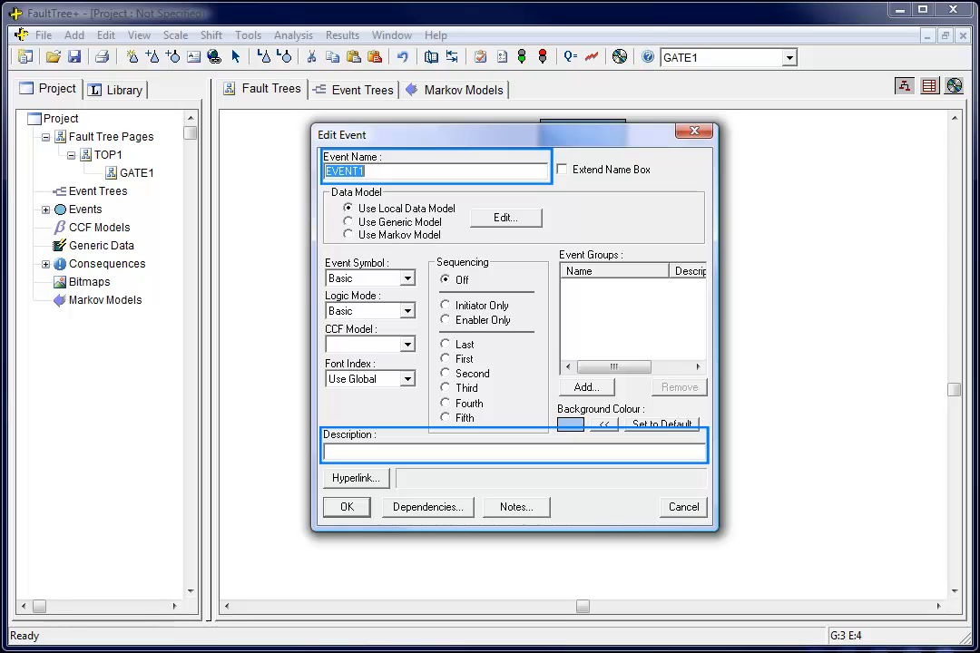
{"action": "left_click", "coordinate": [407, 313]}
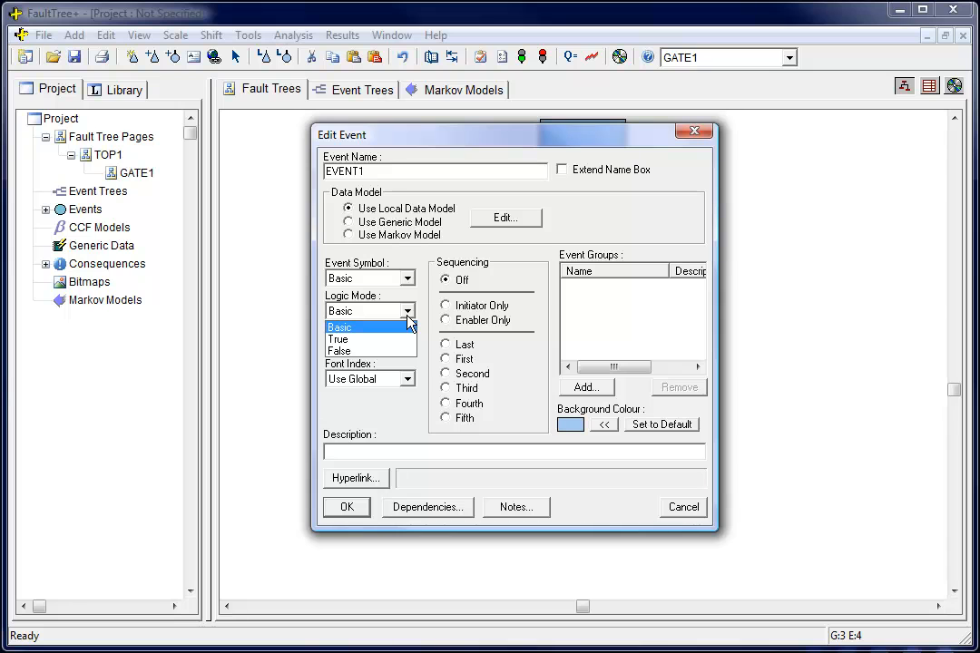
{"action": "left_click", "coordinate": [341, 327]}
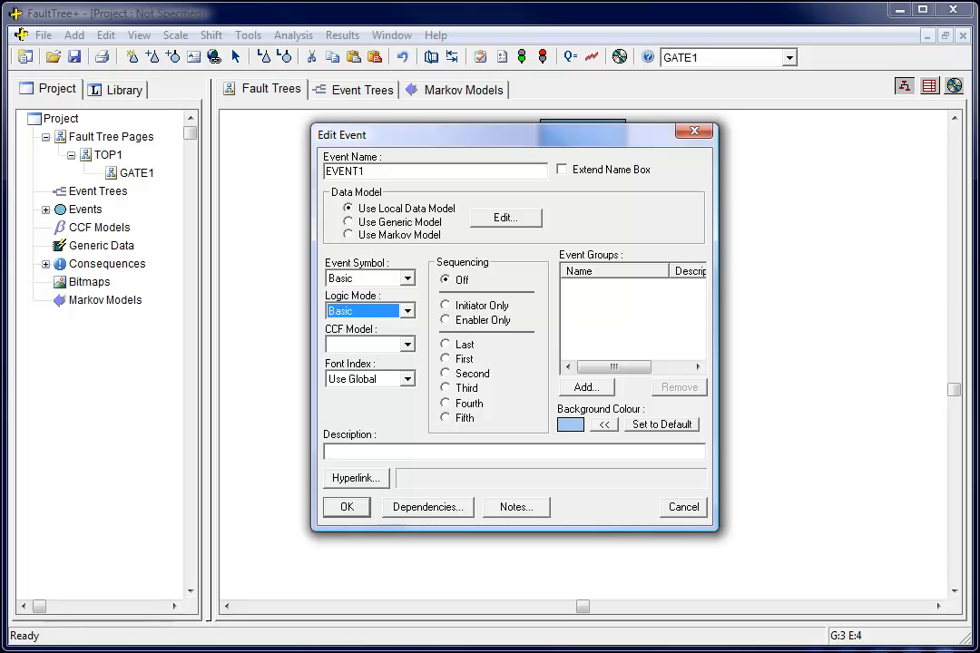
{"action": "left_click", "coordinate": [515, 508]}
{"action": "type", "text": "This is a"}
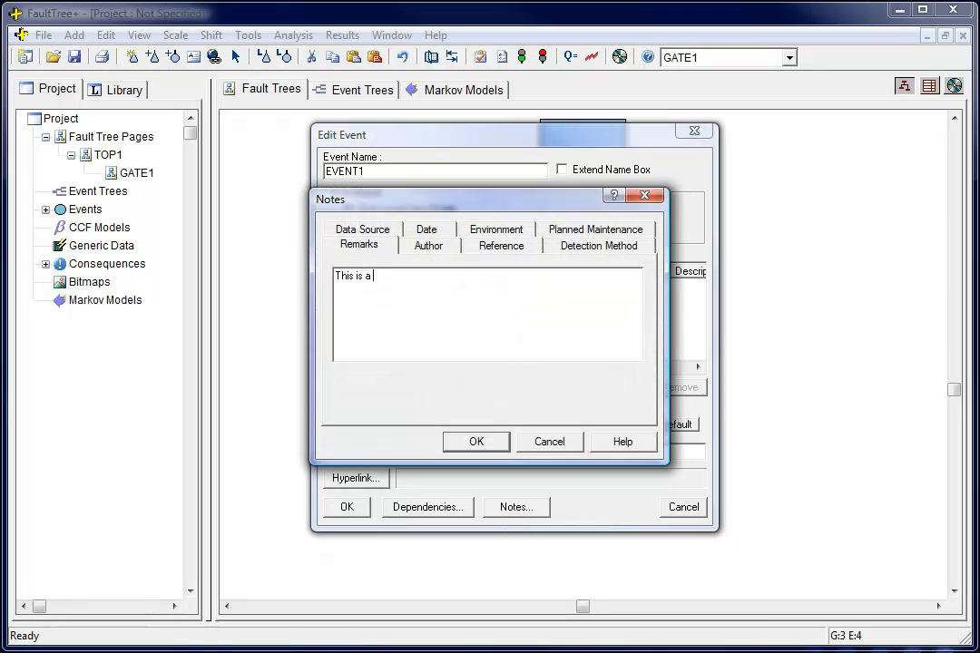
{"action": "left_click", "coordinate": [476, 443]}
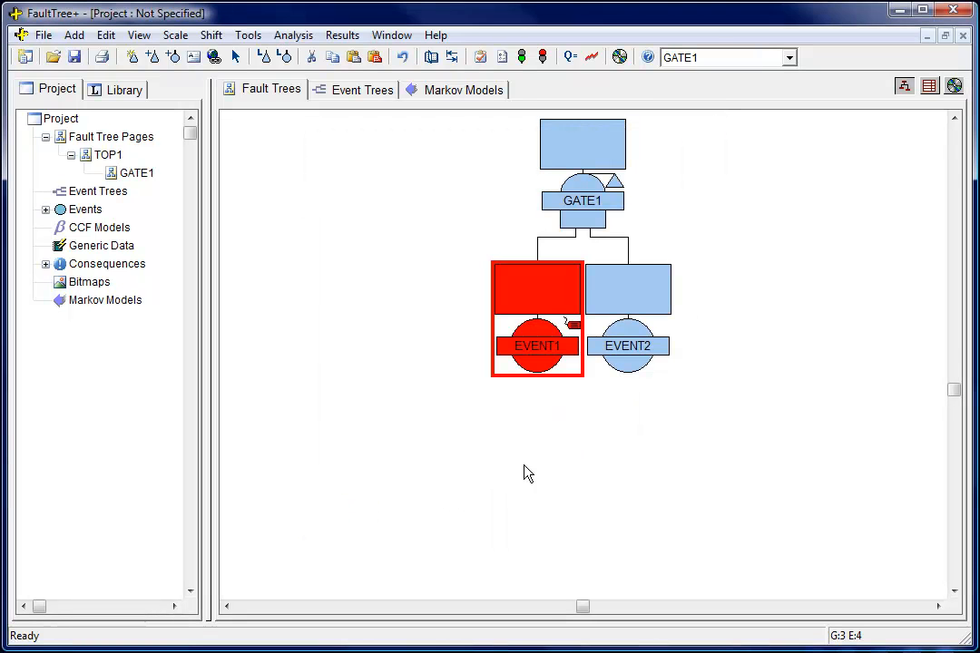
{"action": "mouse_move", "coordinate": [573, 329]}
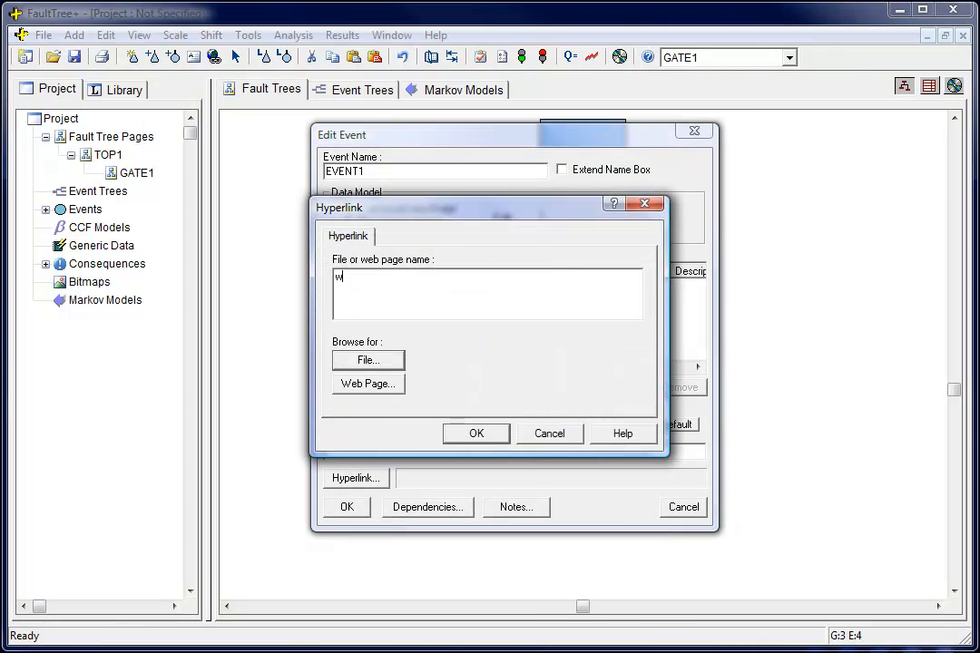
{"action": "type", "text": "ww.isograph-software.com"}
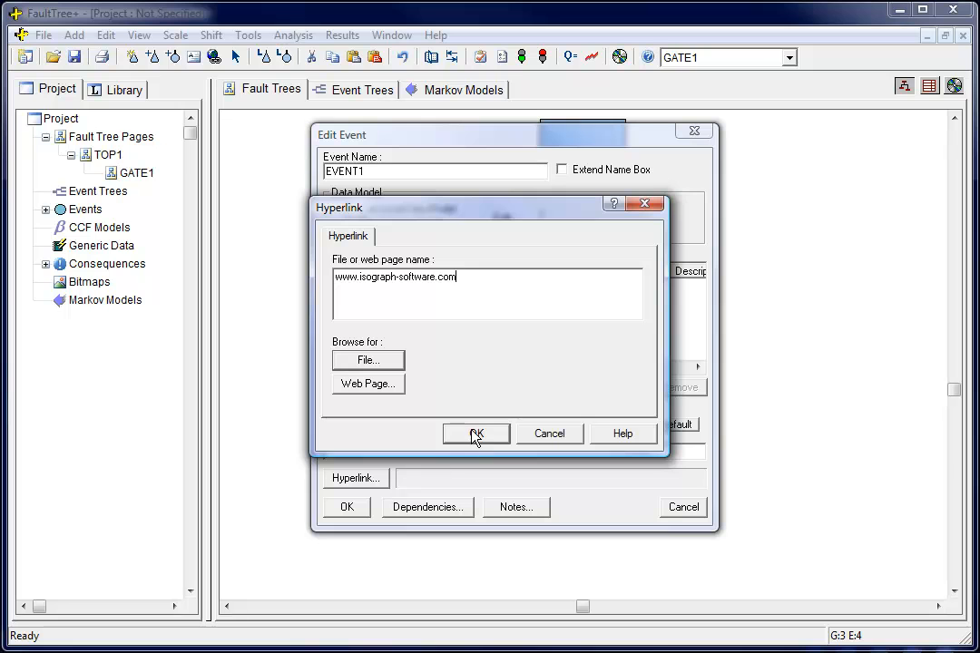
{"action": "left_click", "coordinate": [476, 435]}
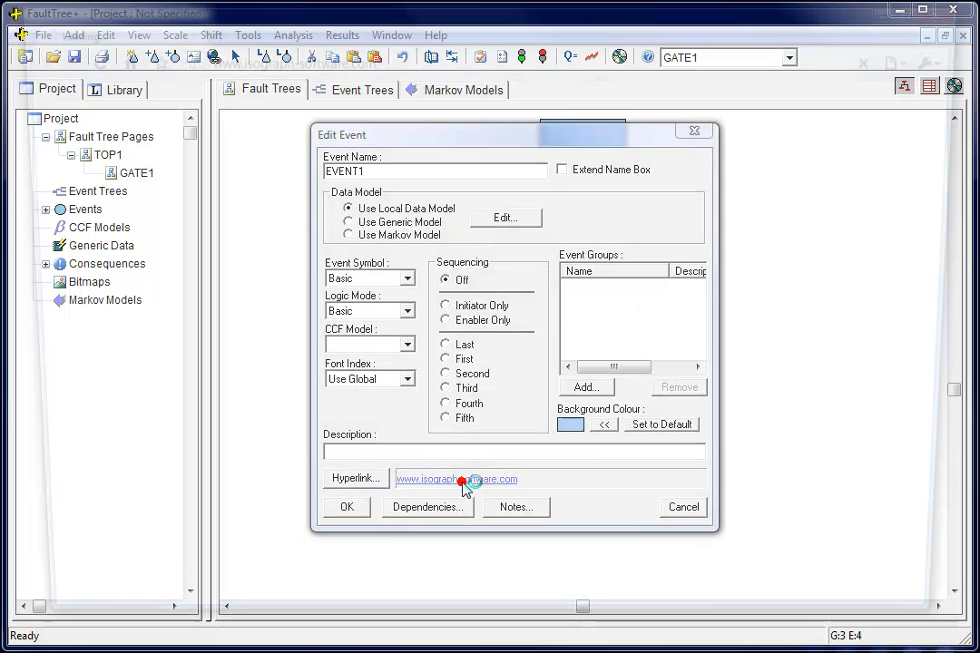
{"action": "left_click", "coordinate": [457, 479]}
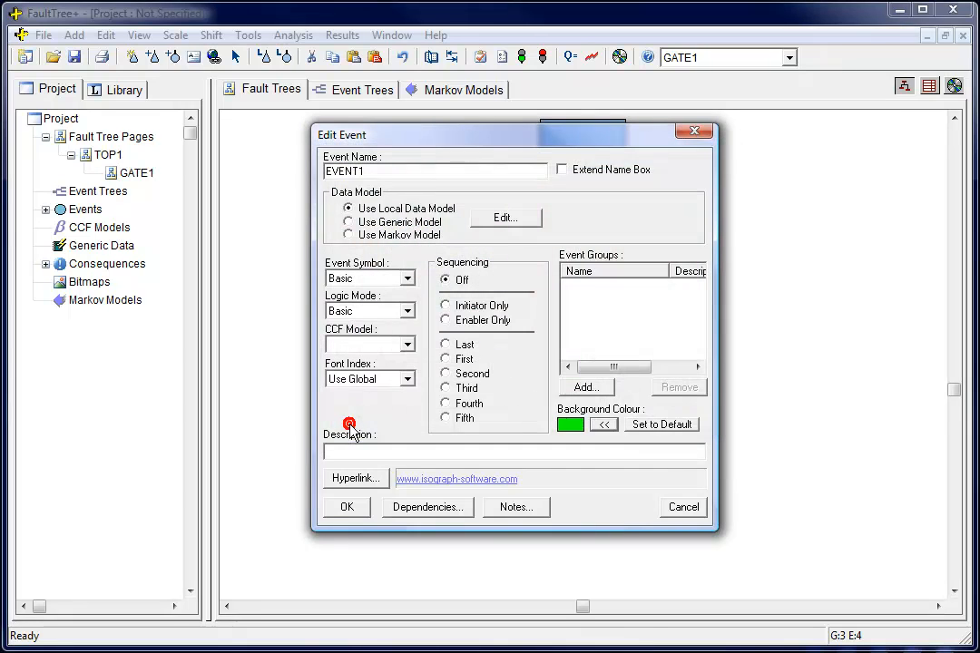
{"action": "left_click", "coordinate": [346, 508]}
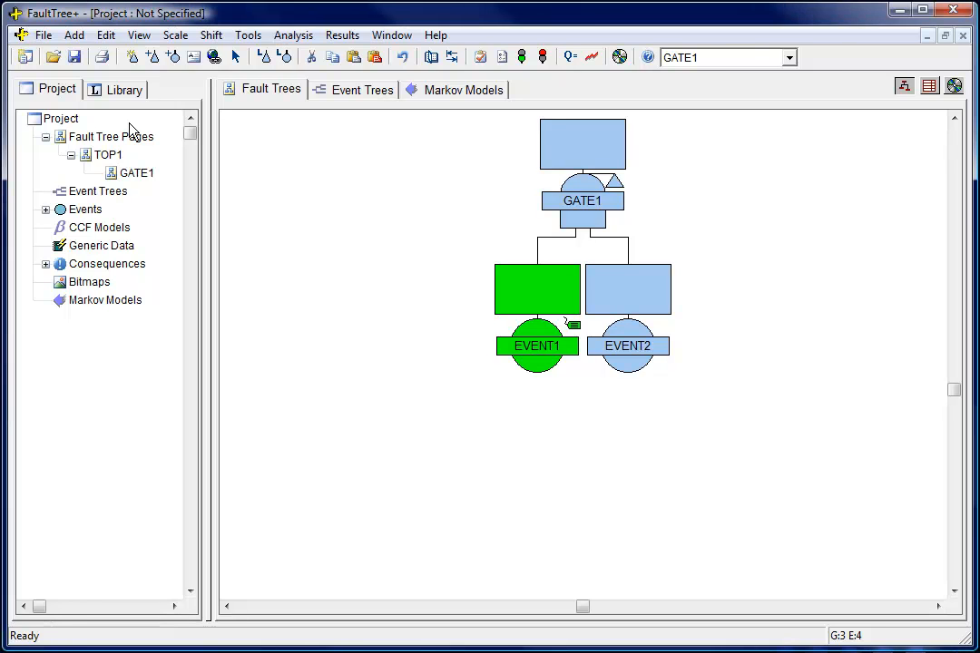
Start a new generic model, trying the MTTF, Dormant and Time at Risk types.
{"action": "right_click", "coordinate": [102, 245]}
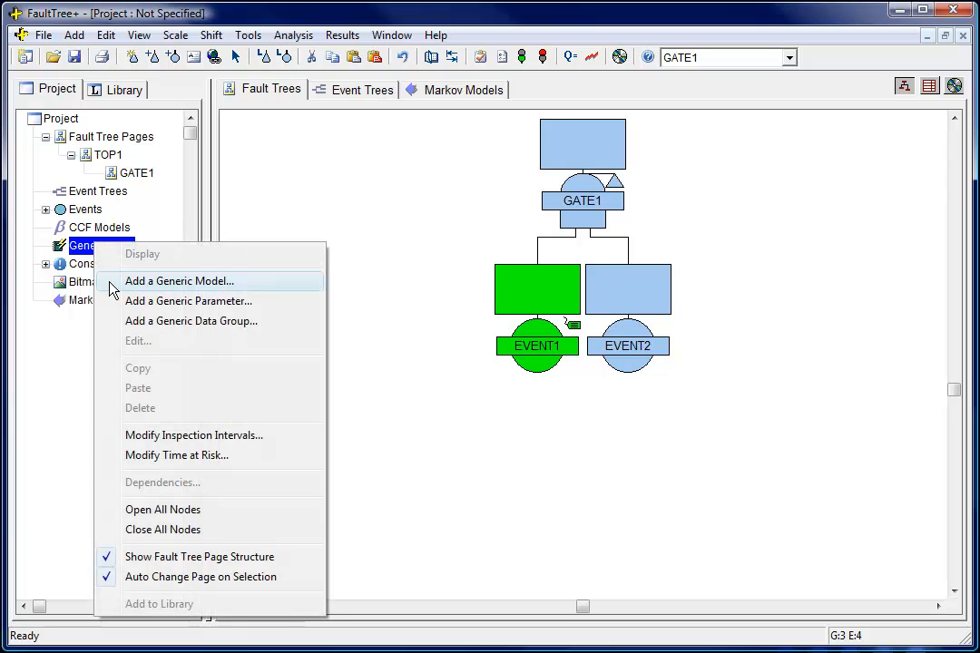
{"action": "left_click", "coordinate": [178, 279]}
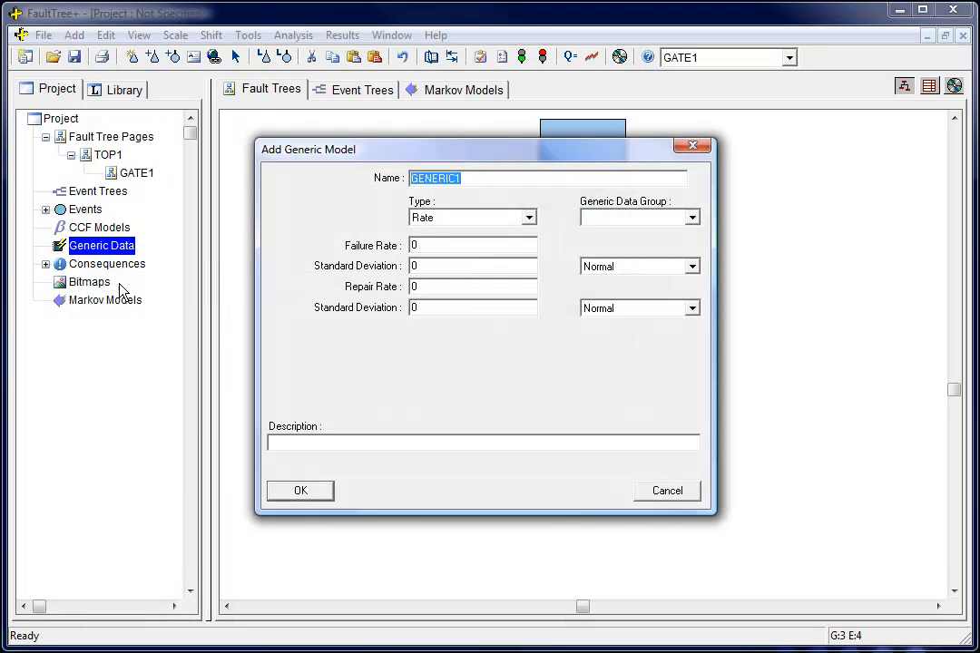
{"action": "left_click", "coordinate": [526, 218]}
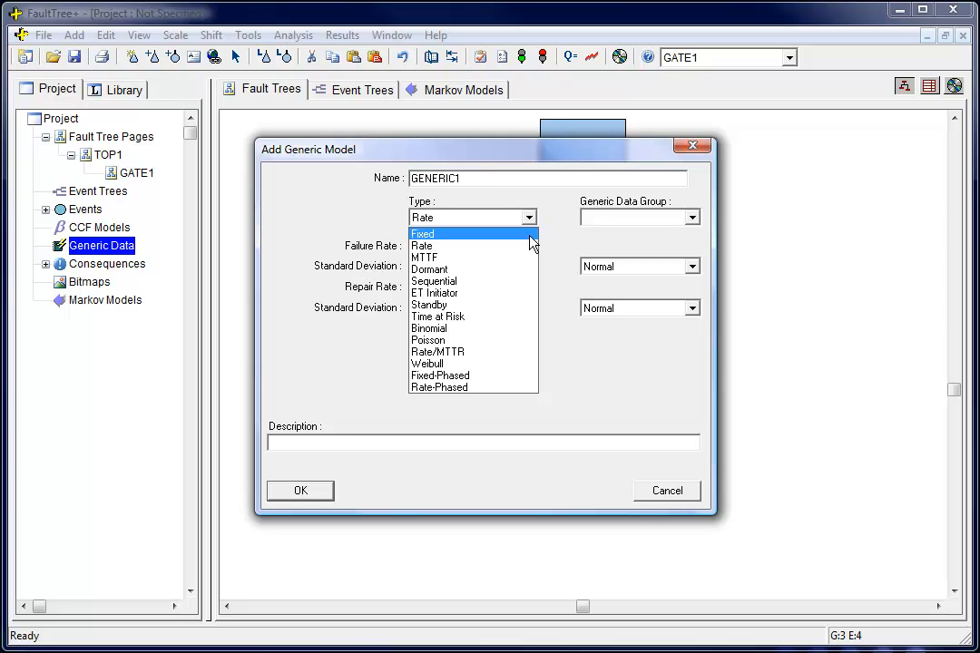
{"action": "left_click", "coordinate": [425, 257]}
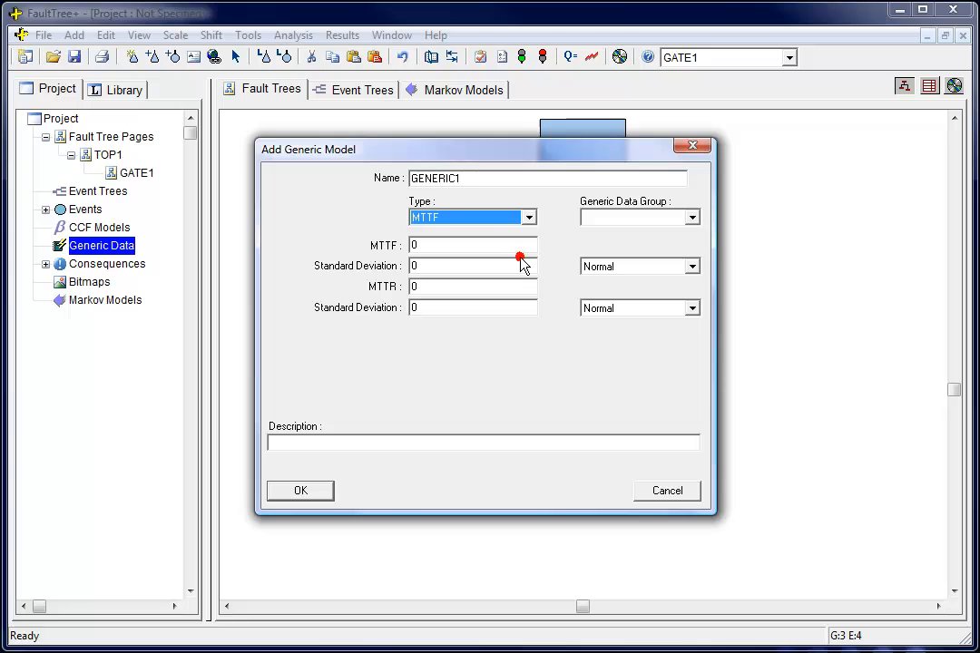
{"action": "mouse_move", "coordinate": [523, 265]}
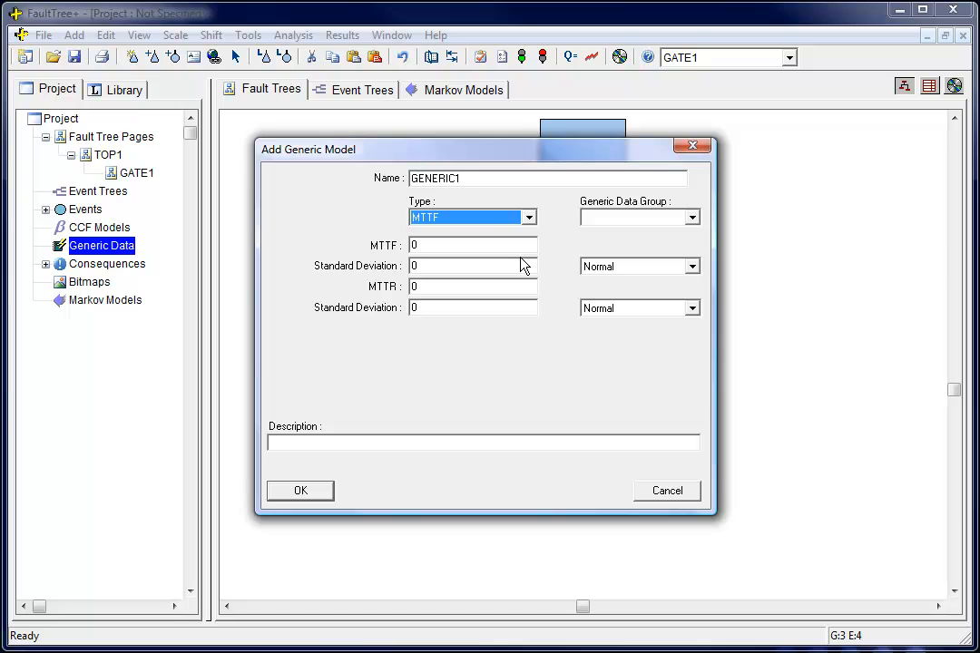
{"action": "left_click", "coordinate": [530, 218]}
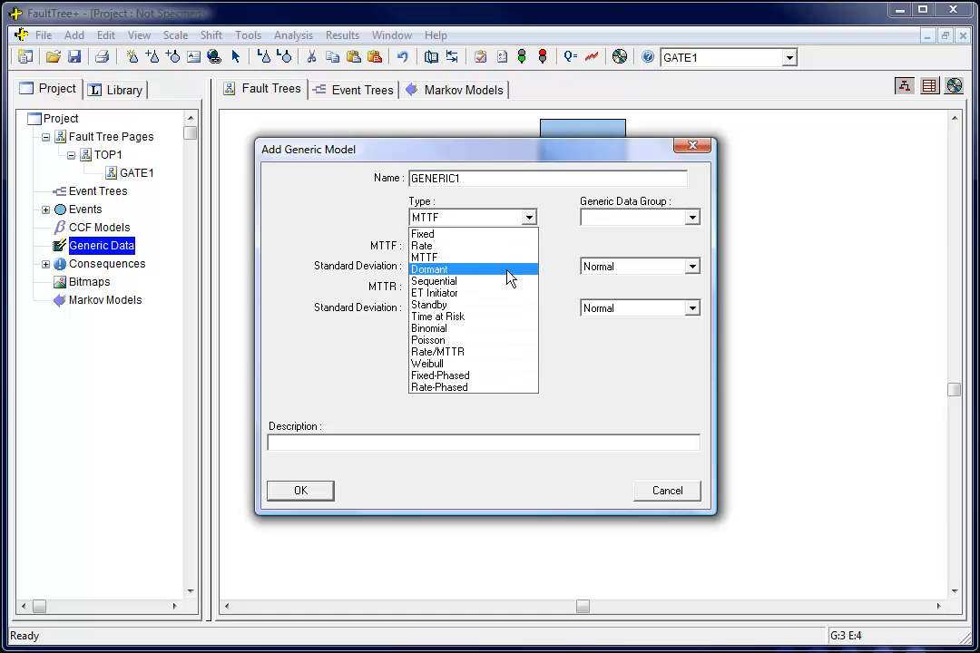
{"action": "left_click", "coordinate": [428, 269]}
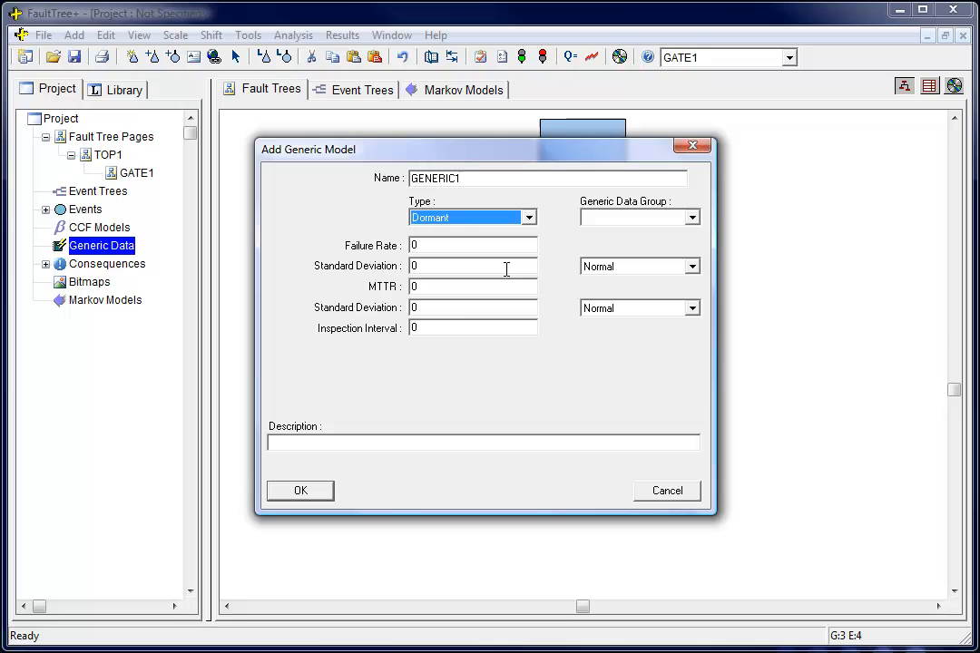
{"action": "left_click", "coordinate": [530, 217]}
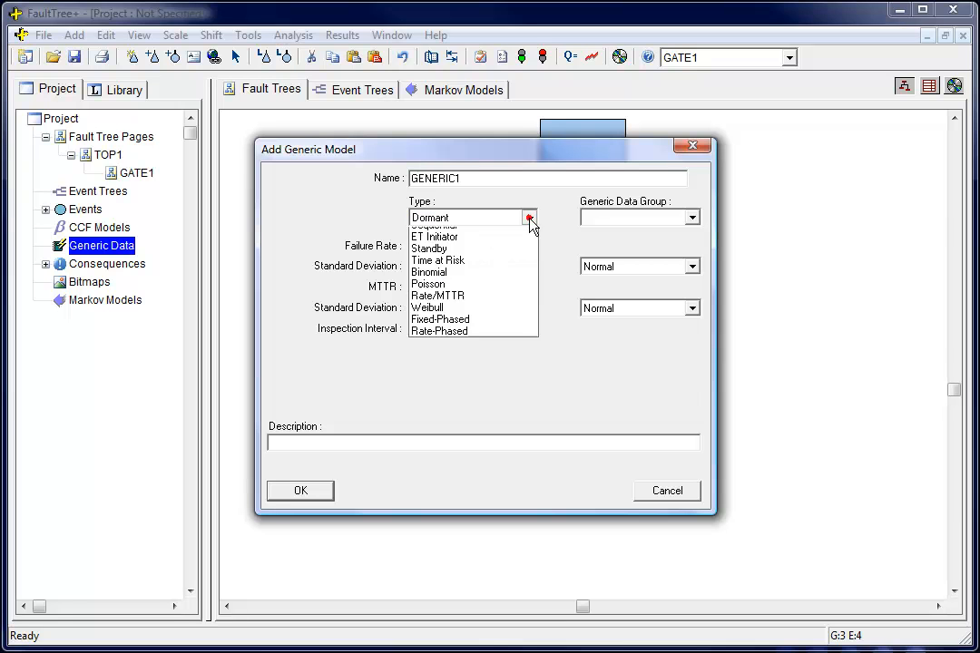
{"action": "left_click", "coordinate": [439, 261]}
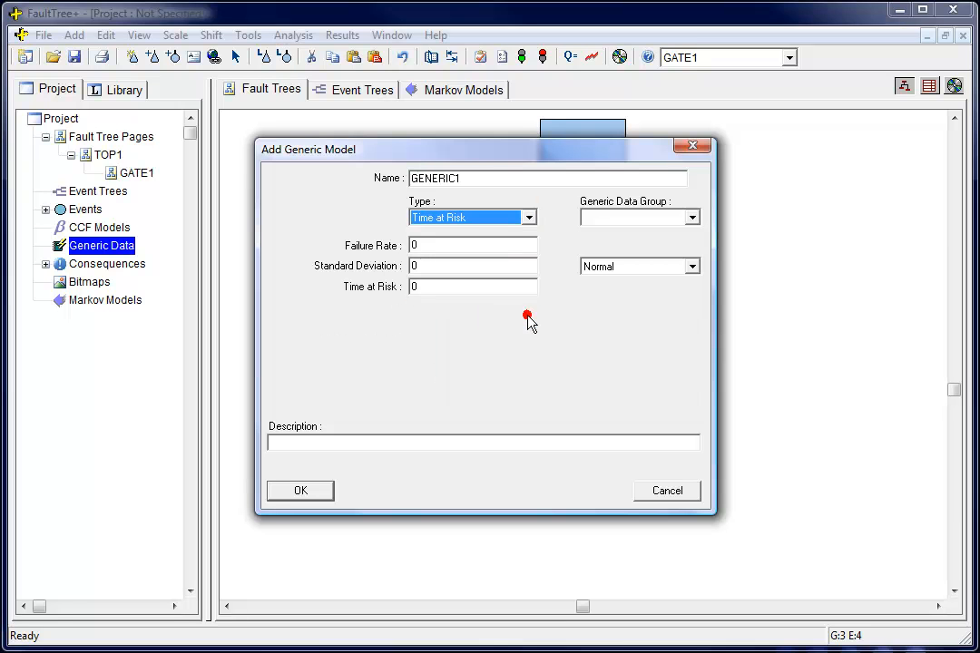
{"action": "mouse_move", "coordinate": [530, 323]}
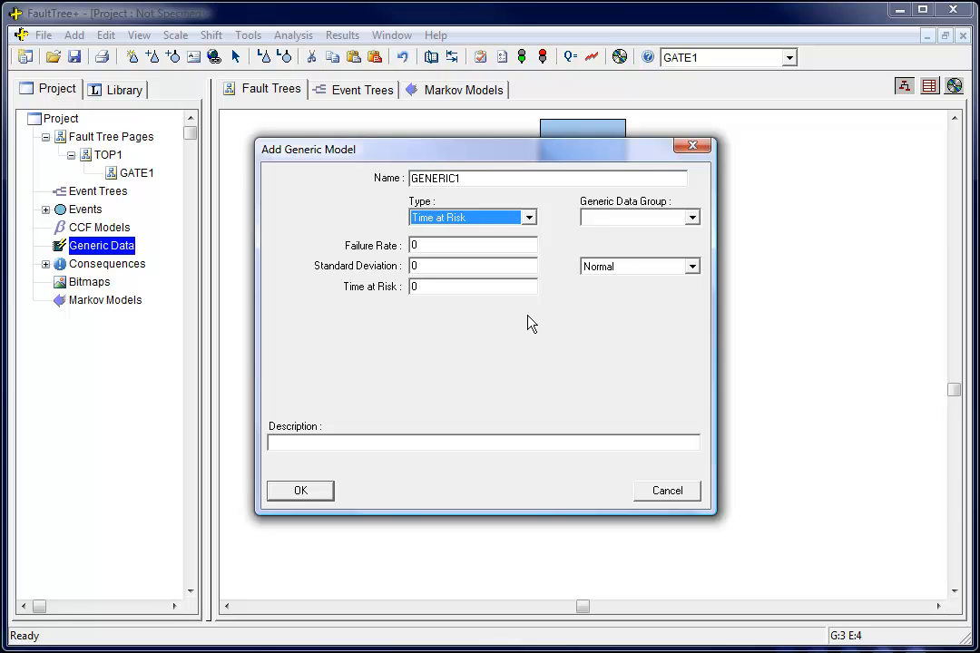
Settle on the Weibull failure model and save it as GENERIC1.
{"action": "left_click", "coordinate": [530, 218]}
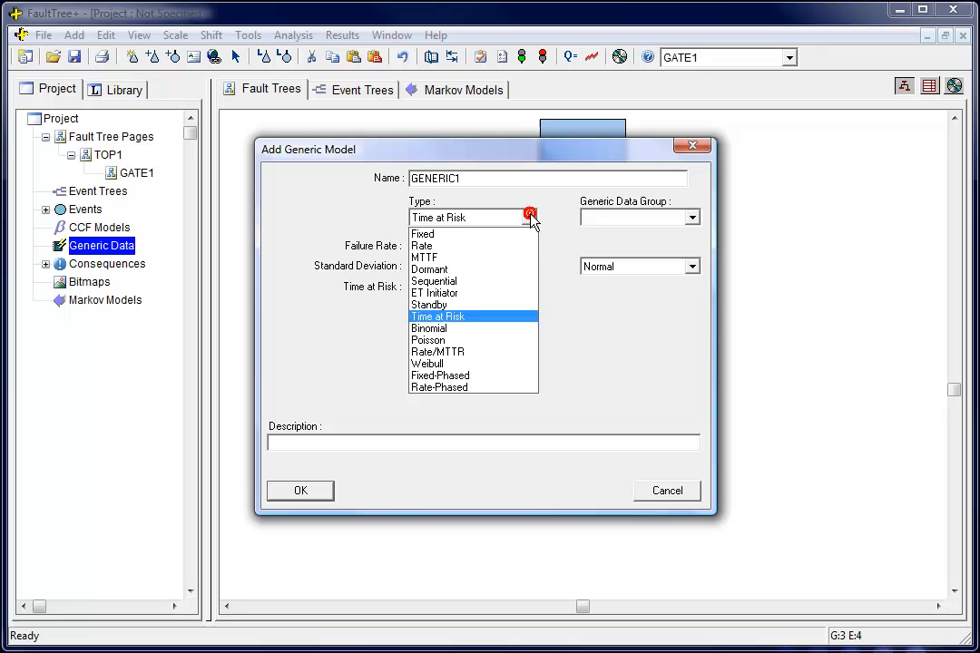
{"action": "left_click", "coordinate": [428, 363]}
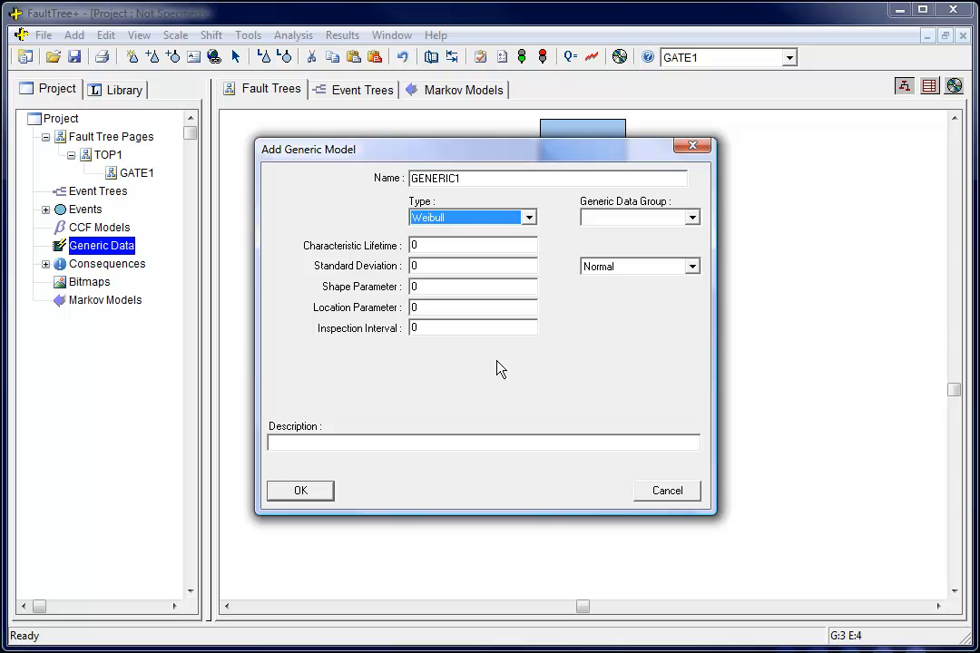
{"action": "mouse_move", "coordinate": [509, 332]}
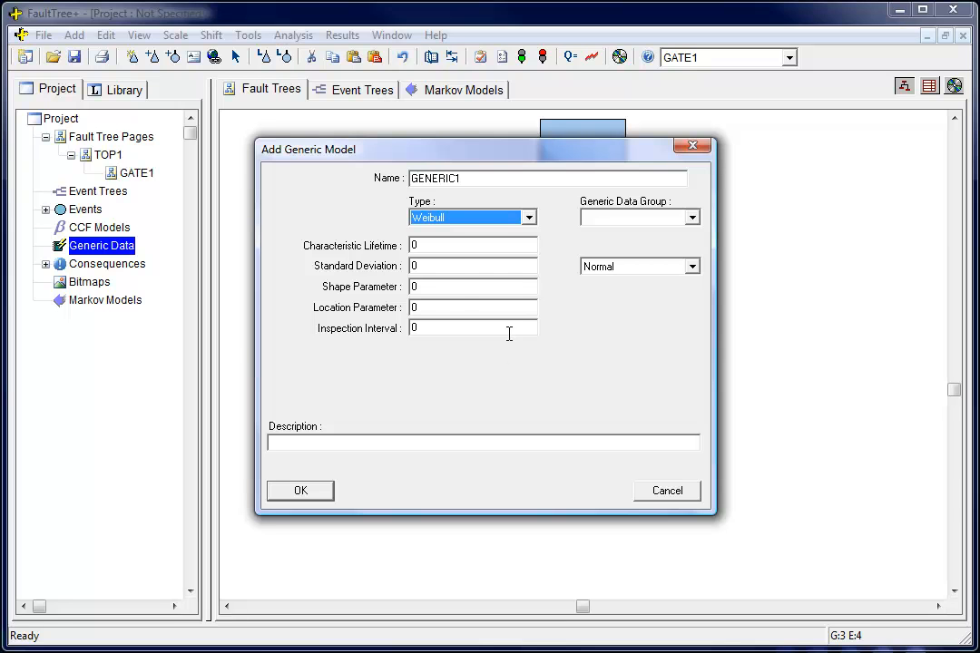
{"action": "left_click", "coordinate": [526, 218]}
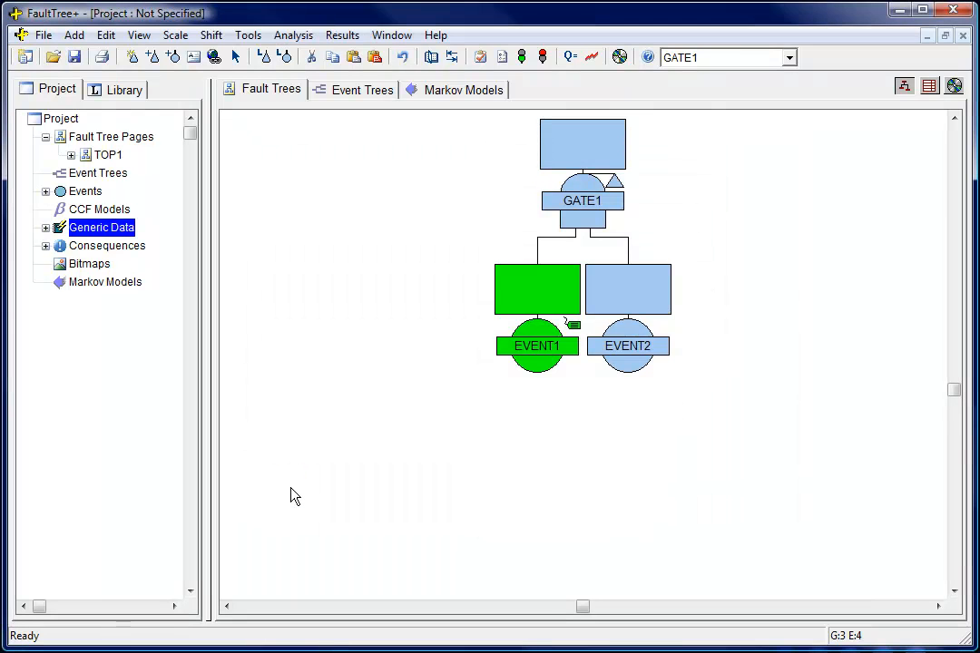
{"action": "mouse_move", "coordinate": [289, 465]}
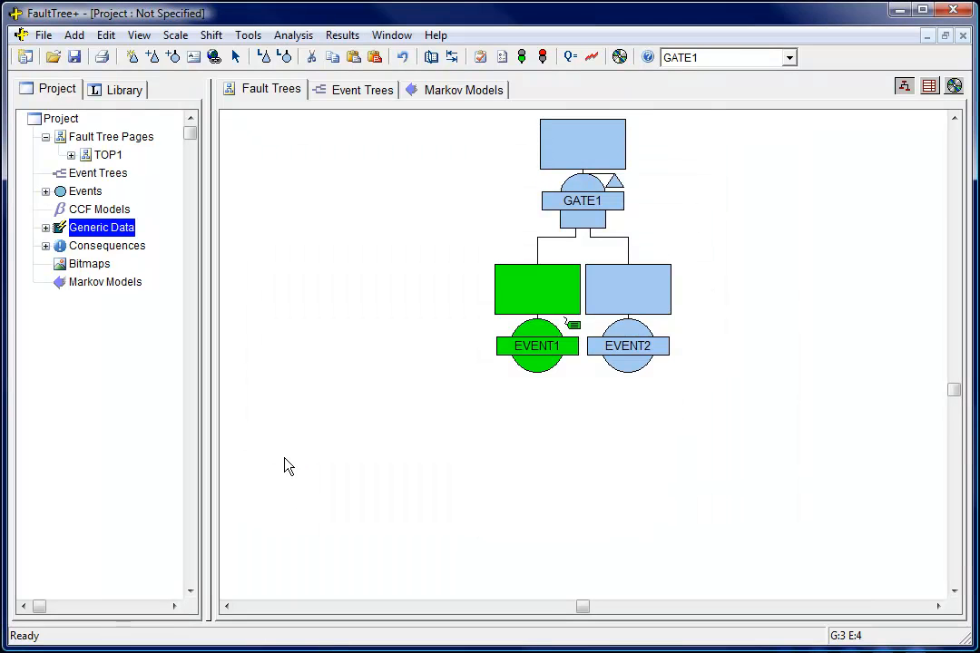
Show the IsoLib parts library pane listing the IAEA and NPRD sources.
{"action": "left_click", "coordinate": [43, 228]}
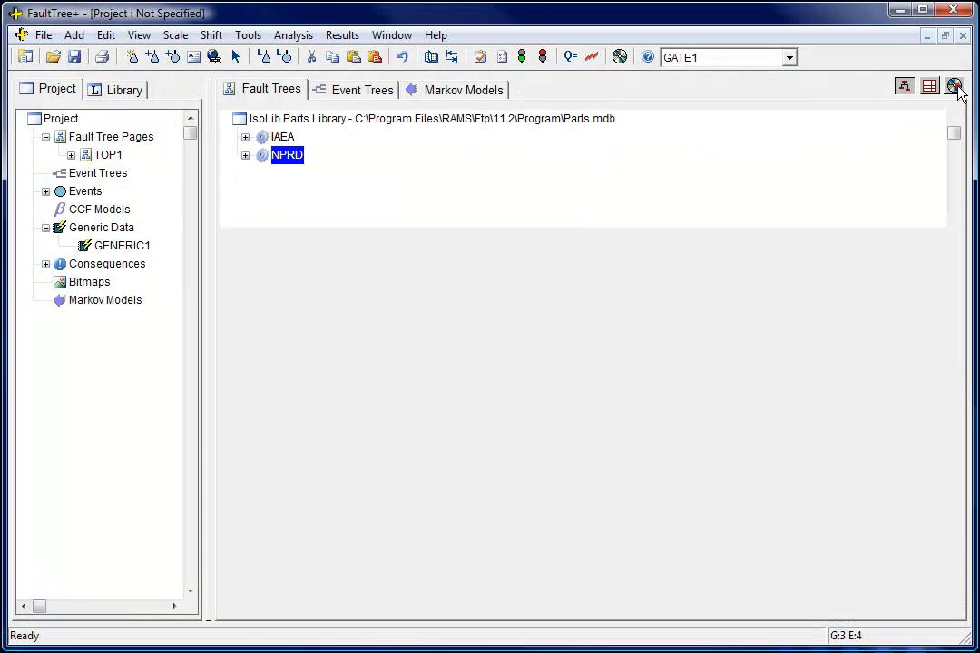
Add NPRD-1248, NPRD-1249 and NPRD-1254 to Generic Data and return to the fault tree.
{"action": "left_click", "coordinate": [955, 85]}
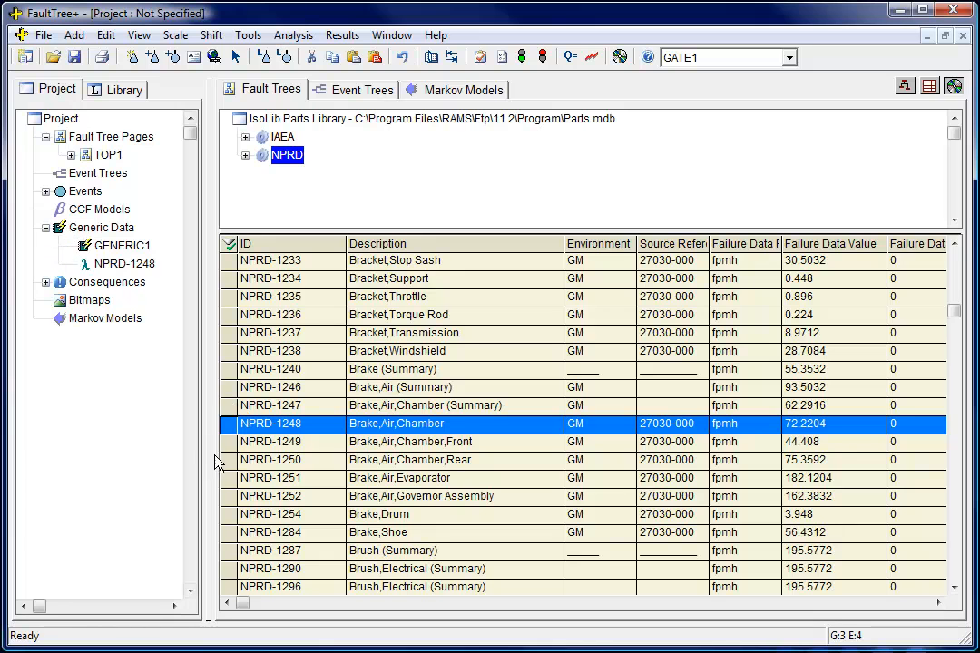
{"action": "left_click", "coordinate": [410, 443]}
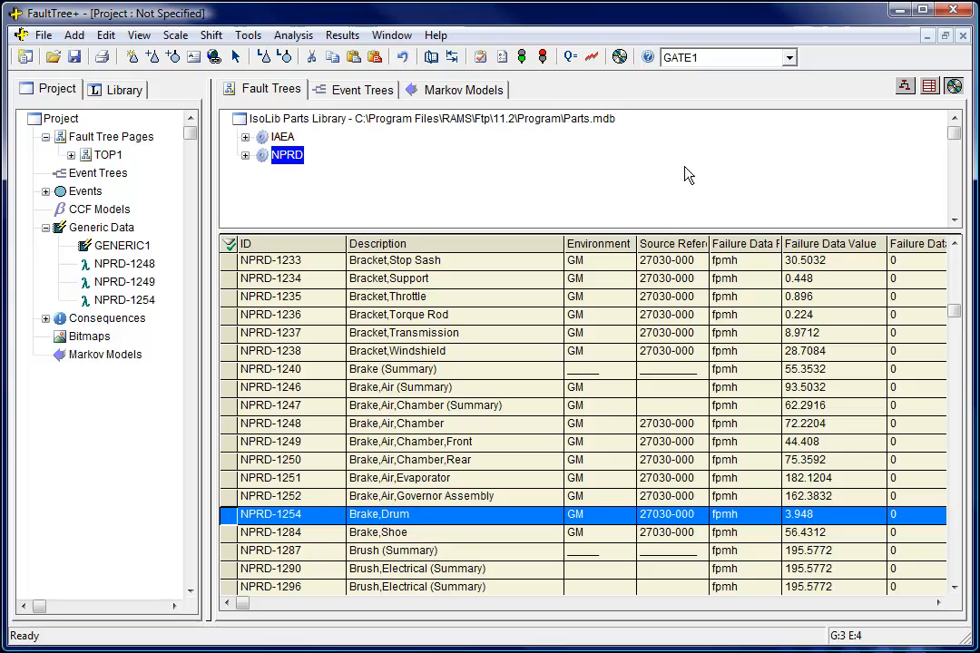
{"action": "left_click", "coordinate": [268, 89]}
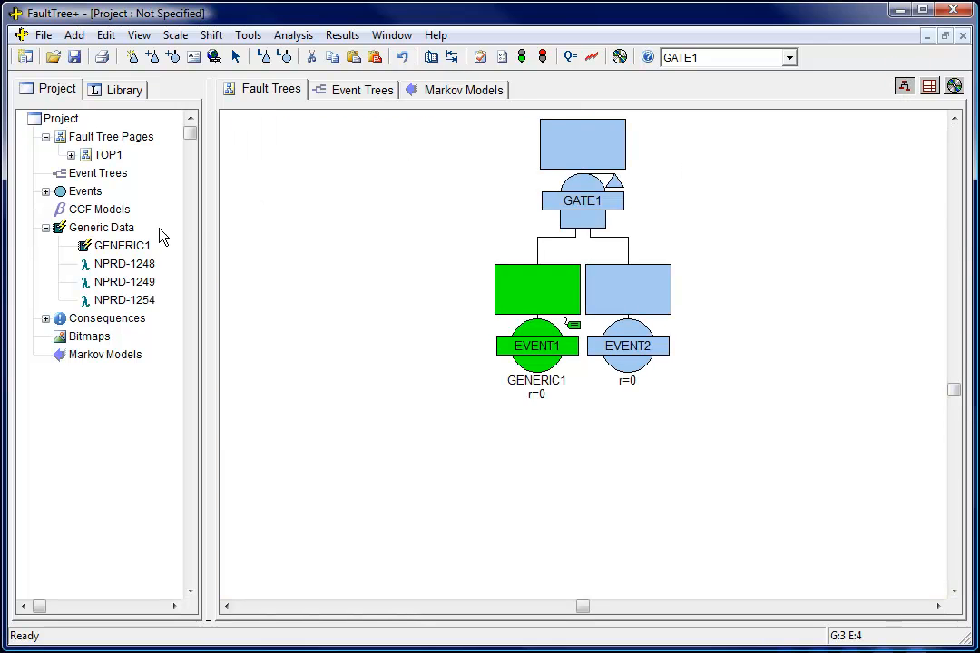
{"action": "left_click", "coordinate": [124, 264]}
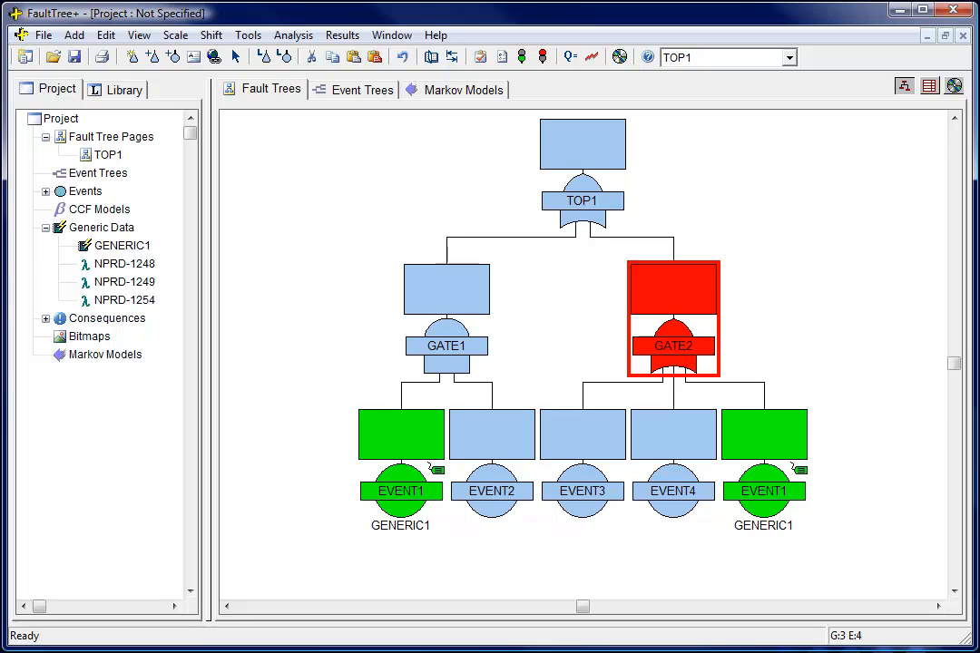
{"action": "mouse_move", "coordinate": [403, 511]}
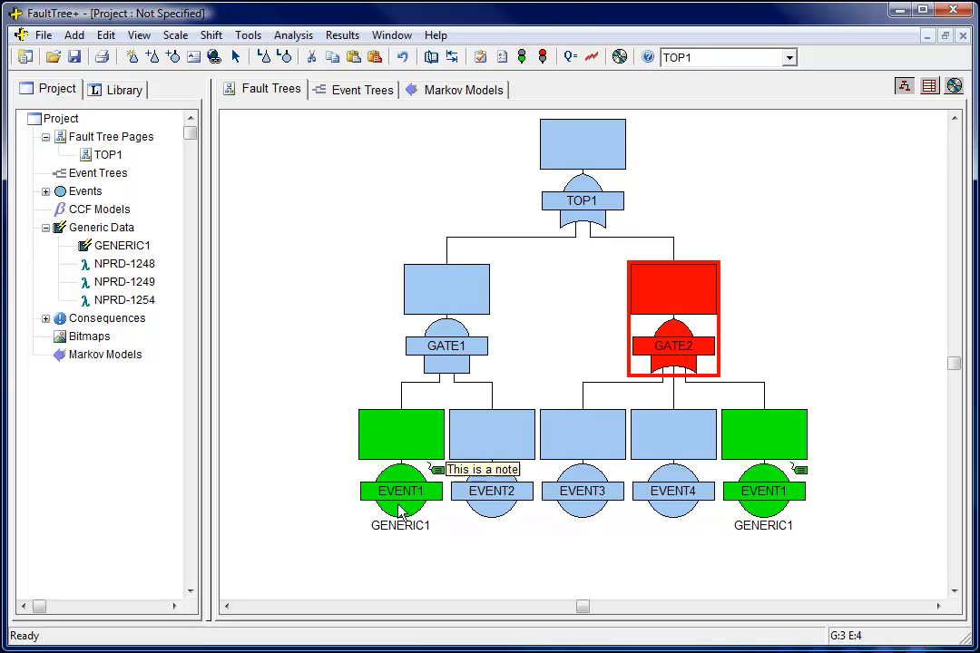
Paste Special a copy of EVENT1 under GATE2, renamed EVENT5 with GENERIC1 data.
{"action": "left_click", "coordinate": [332, 56]}
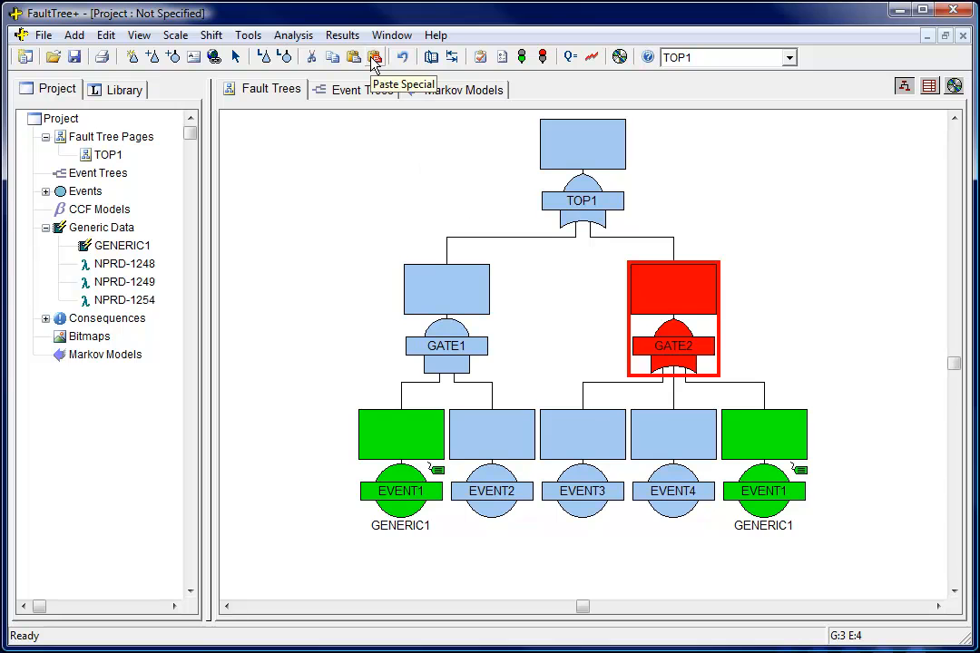
{"action": "left_click", "coordinate": [374, 56]}
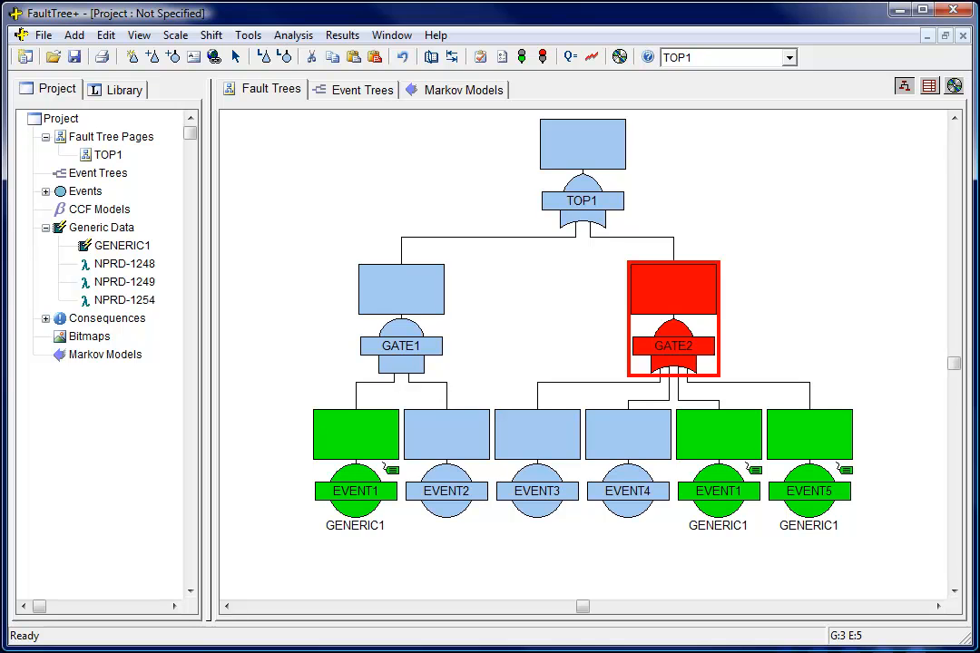
{"action": "mouse_move", "coordinate": [584, 328]}
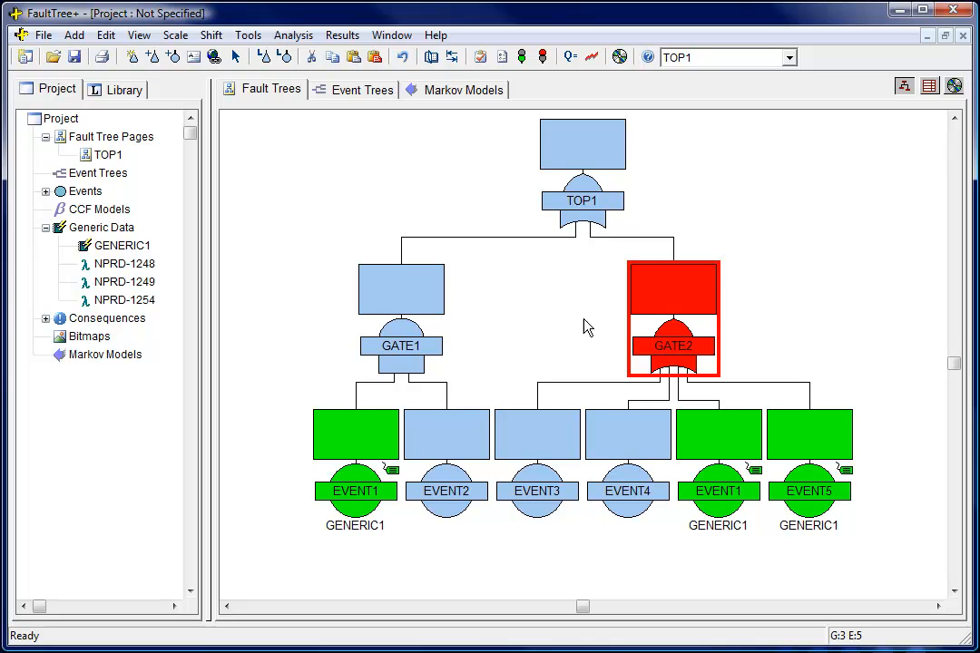
{"action": "left_click", "coordinate": [334, 56]}
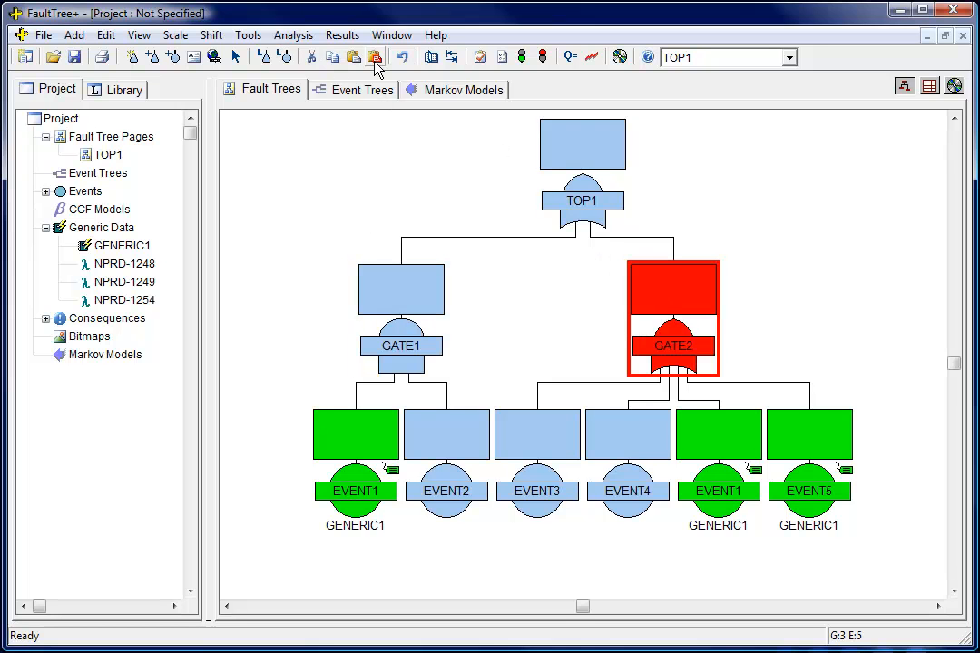
{"action": "left_click", "coordinate": [374, 57]}
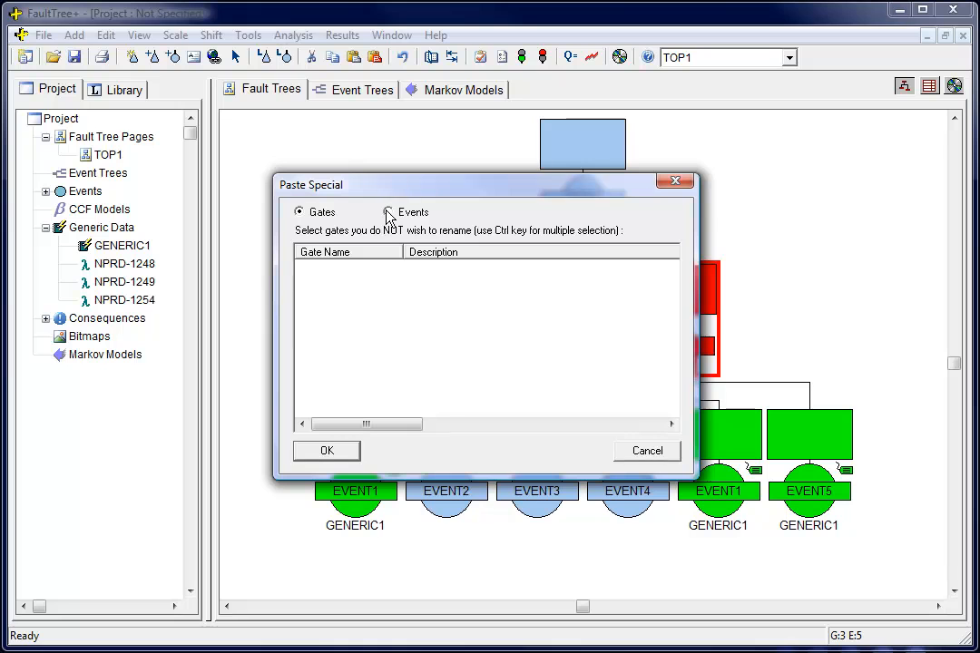
{"action": "left_click", "coordinate": [389, 211]}
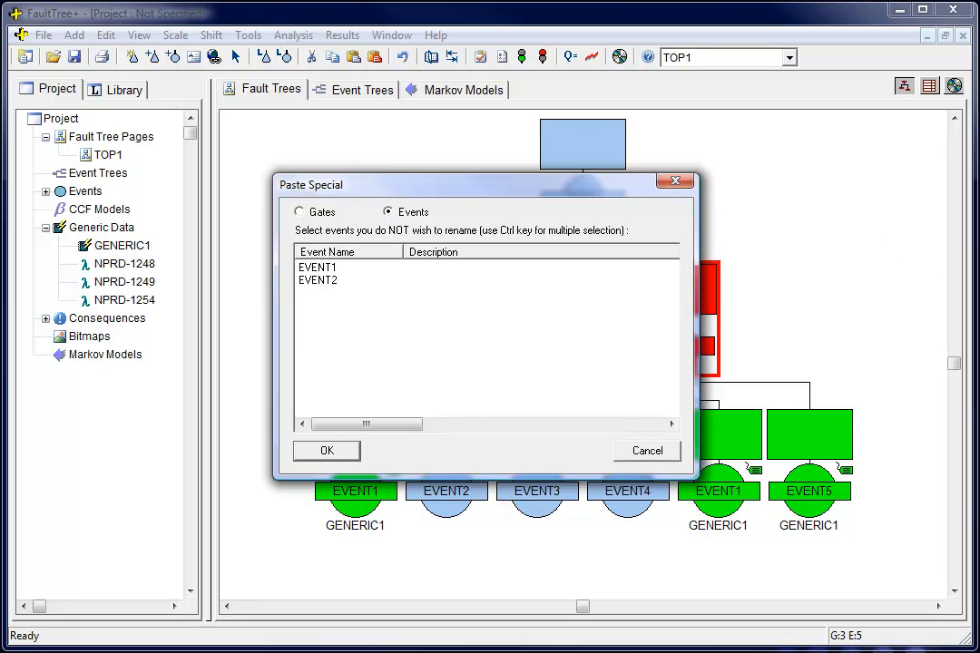
{"action": "left_click", "coordinate": [326, 450]}
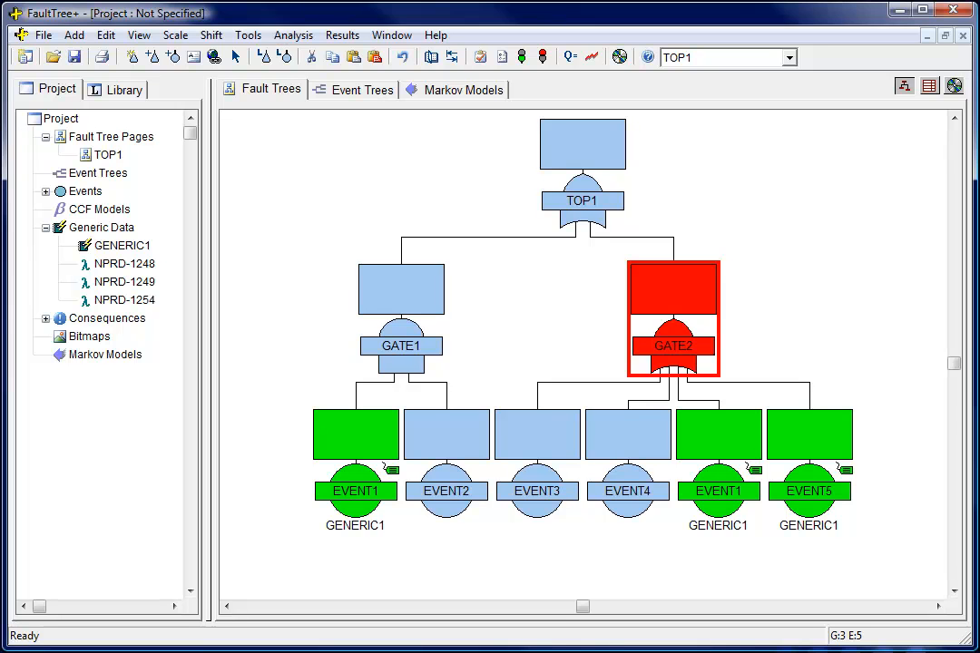
Connect the electric example library file to the project.
{"action": "left_click", "coordinate": [44, 34]}
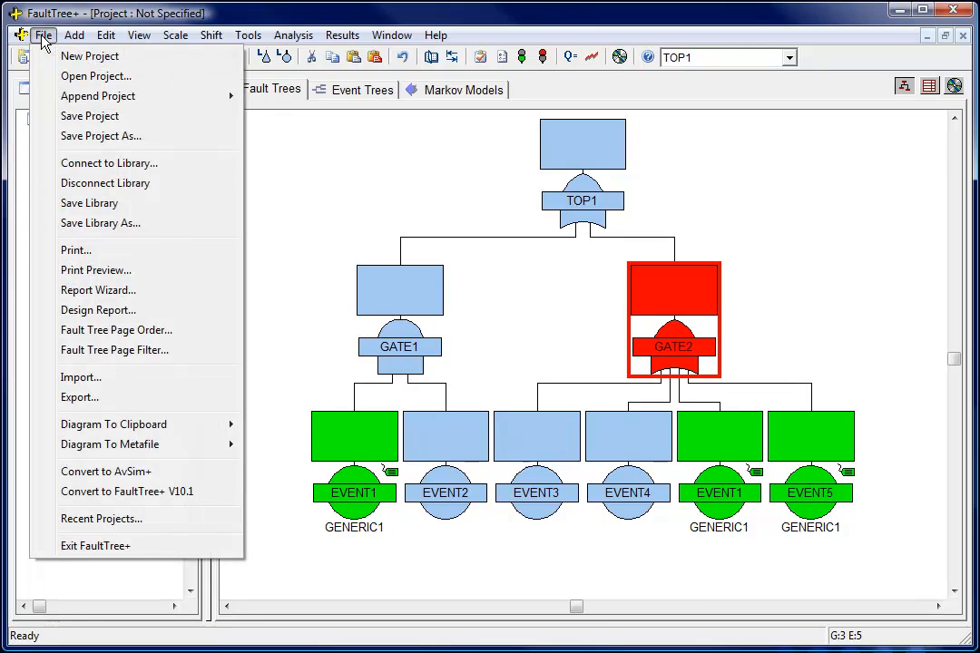
{"action": "left_click", "coordinate": [95, 76]}
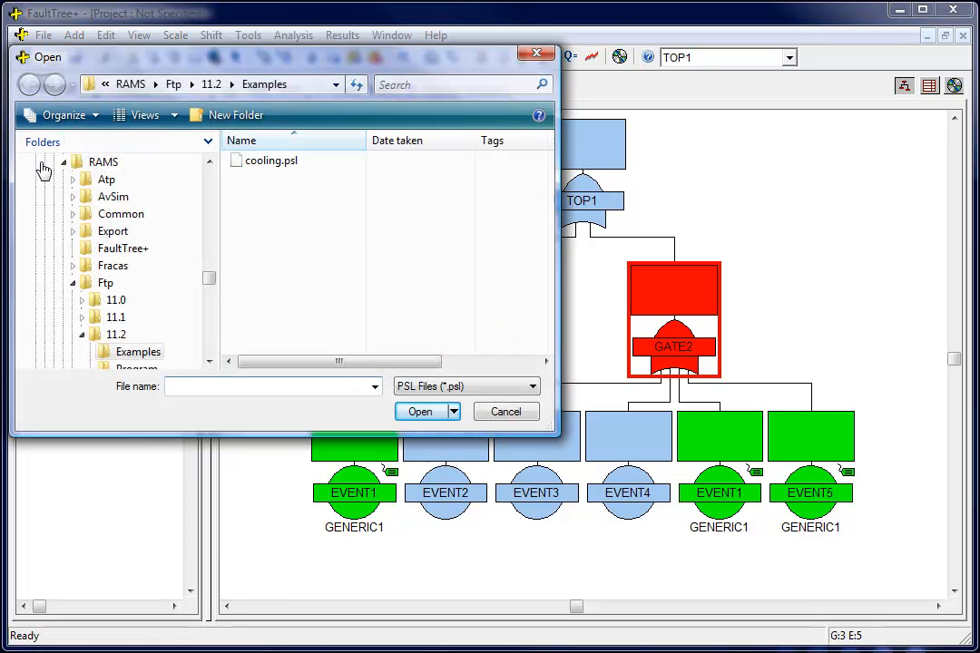
{"action": "left_click", "coordinate": [533, 386]}
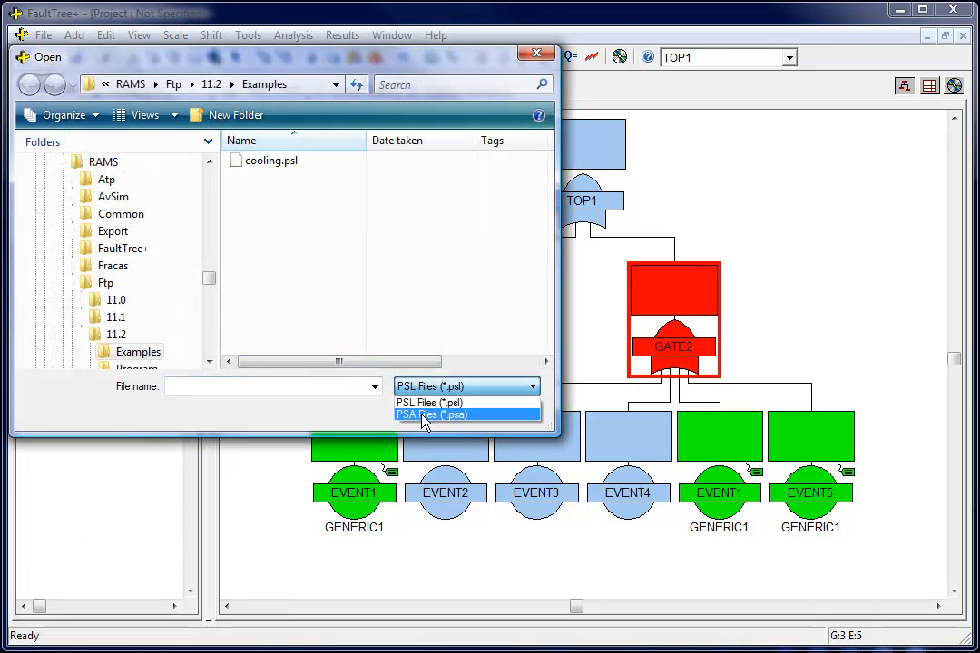
{"action": "left_click", "coordinate": [431, 414]}
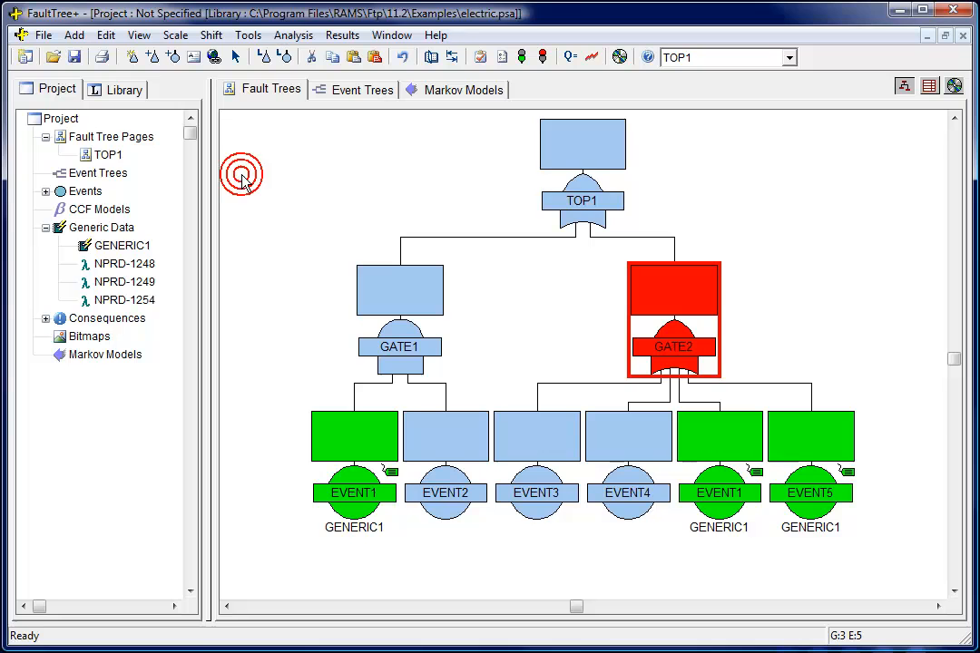
View the library's TOP2 tree with events C1, C2 and DGEN.
{"action": "left_click", "coordinate": [116, 89]}
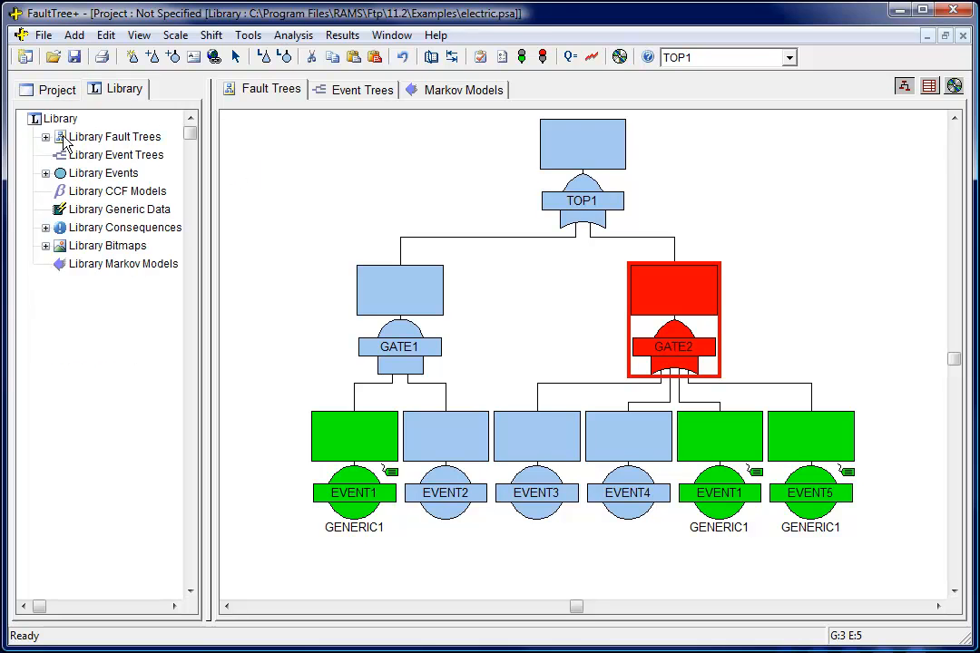
{"action": "left_click", "coordinate": [46, 172]}
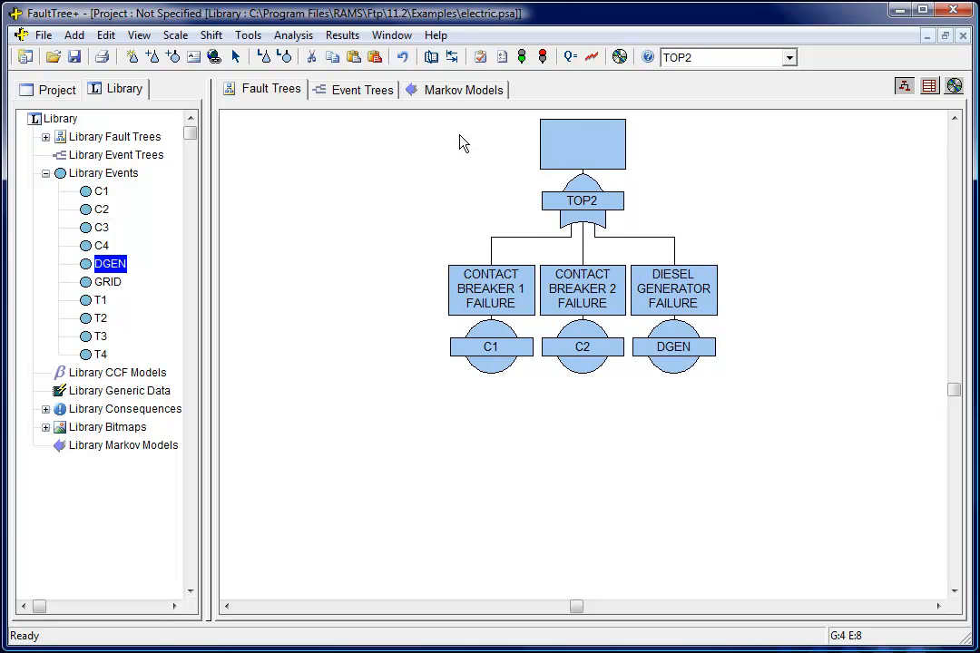
{"action": "left_click", "coordinate": [247, 34]}
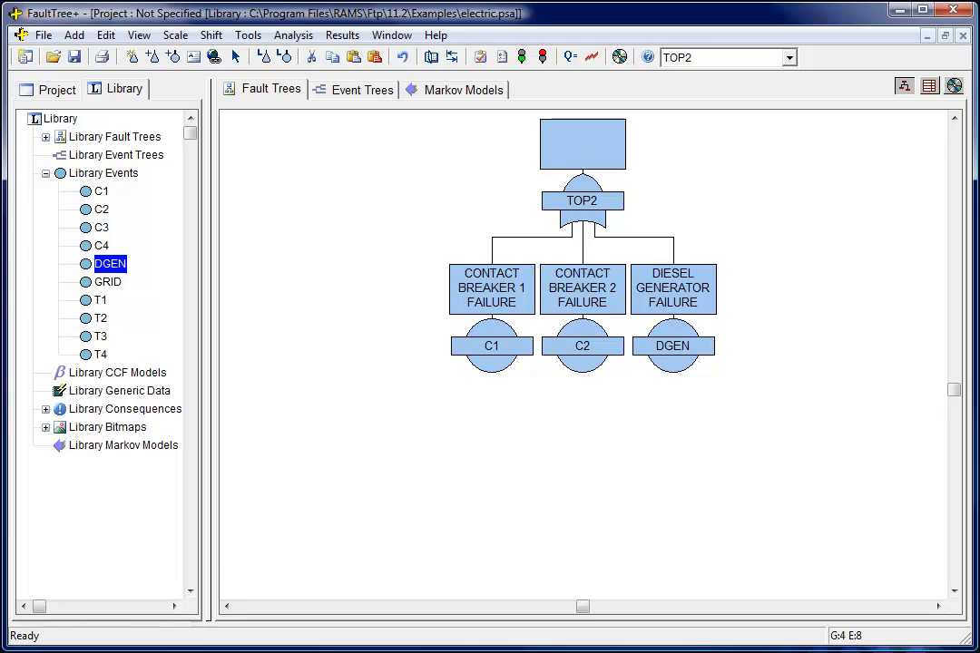
{"action": "left_click", "coordinate": [44, 34]}
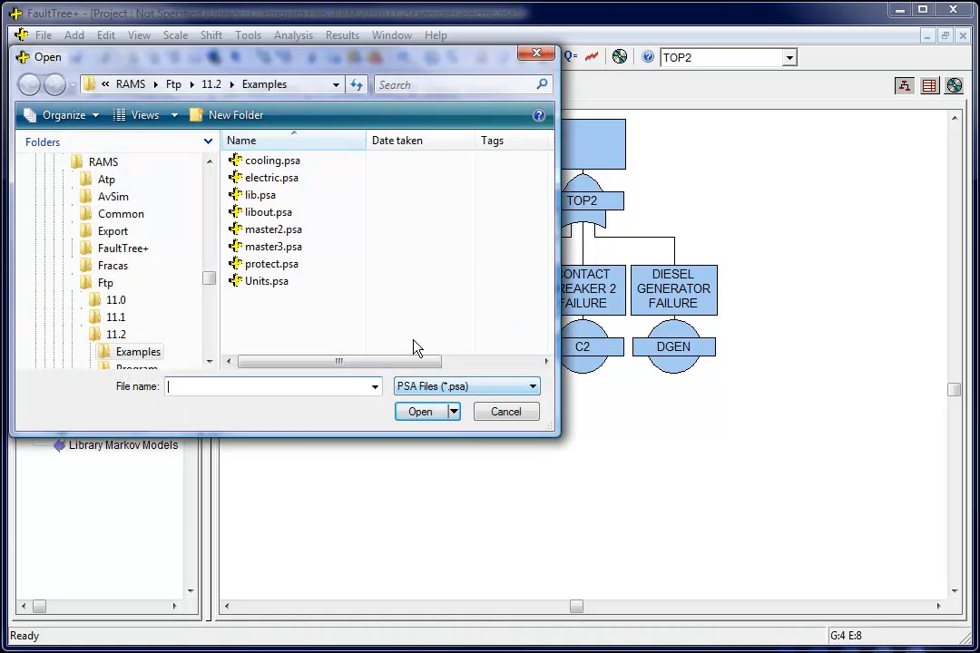
{"action": "double_click", "coordinate": [272, 229]}
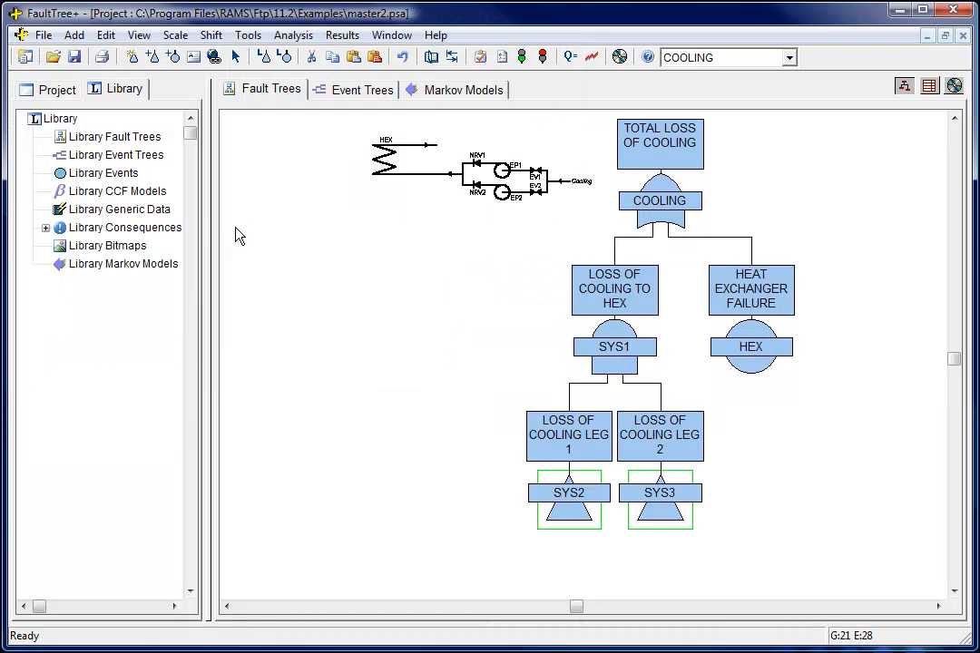
{"action": "mouse_move", "coordinate": [523, 56]}
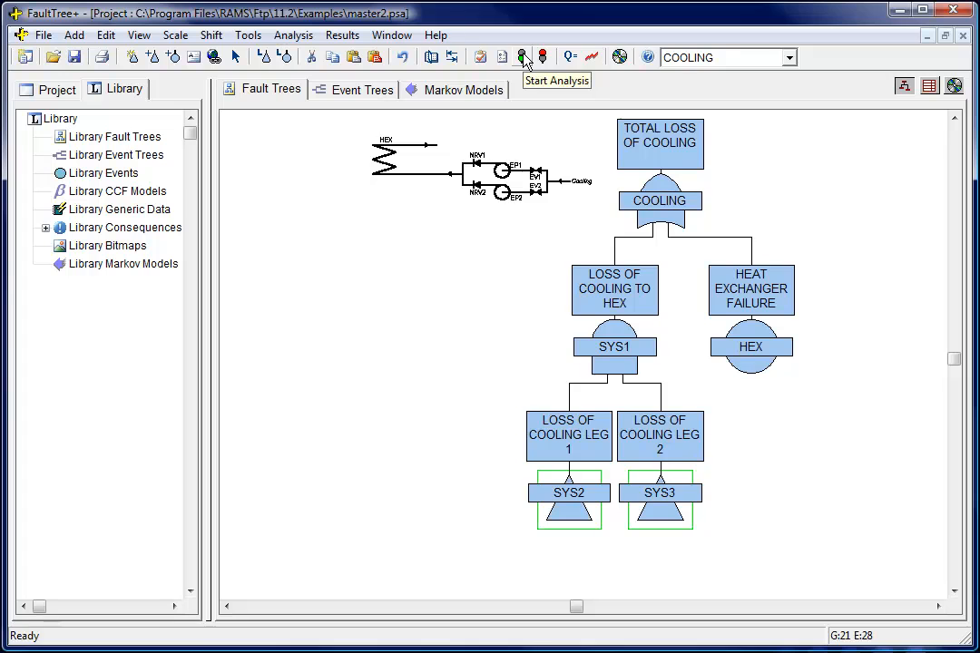
{"action": "left_click", "coordinate": [521, 56]}
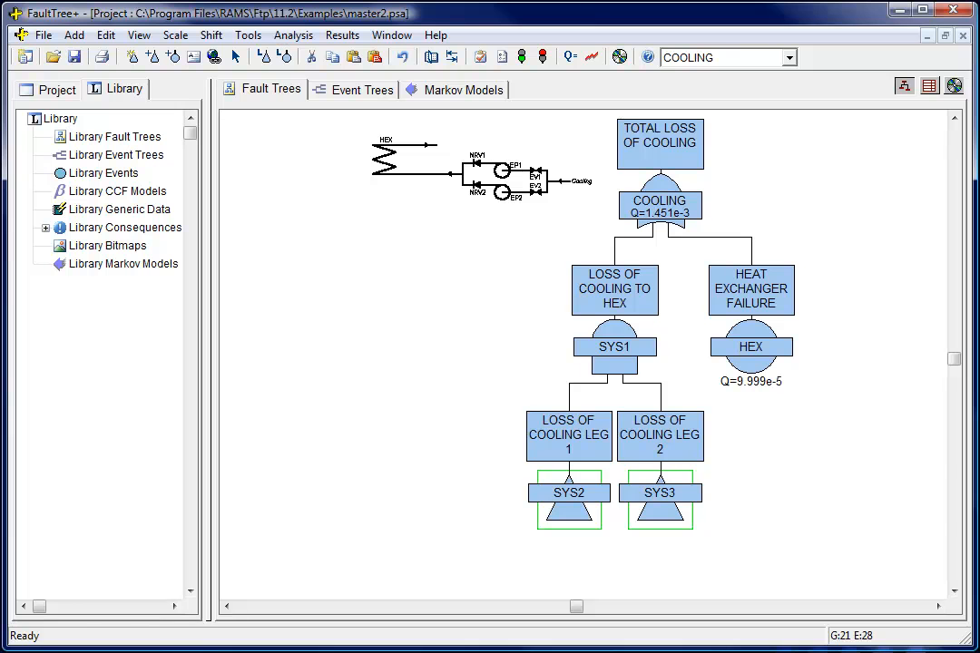
{"action": "mouse_move", "coordinate": [570, 57]}
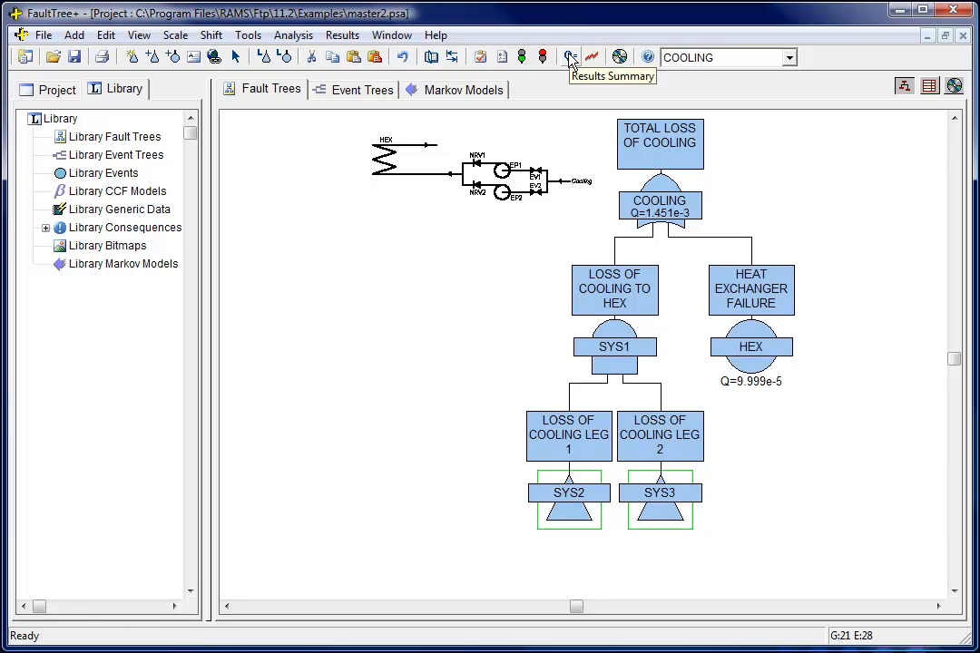
View the COOLING minimal cut sets, trace EP1.EV2 on the tree, then clear the trace.
{"action": "left_click", "coordinate": [571, 57]}
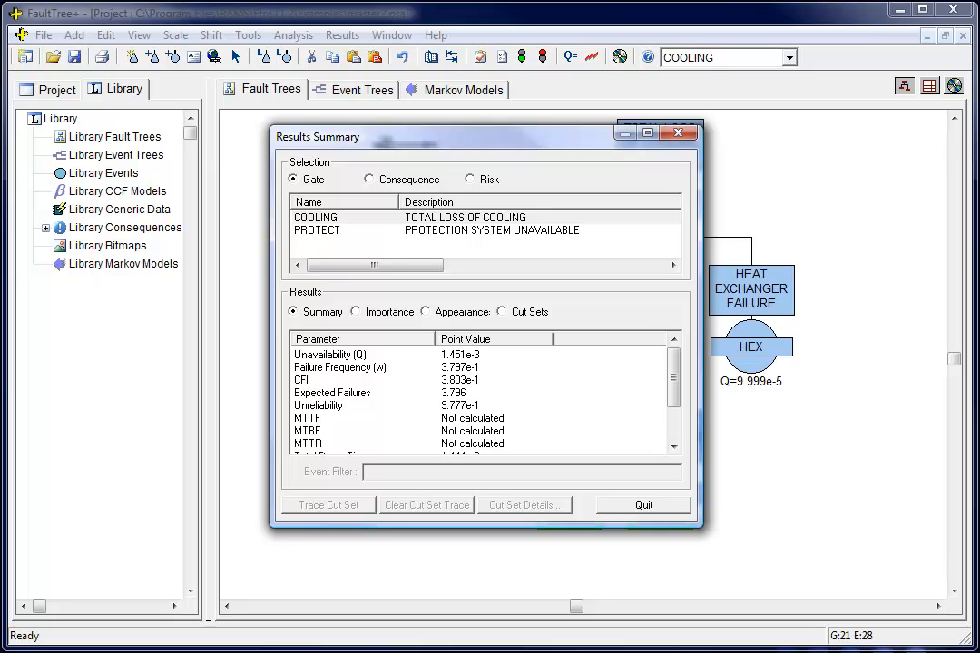
{"action": "left_click", "coordinate": [500, 312]}
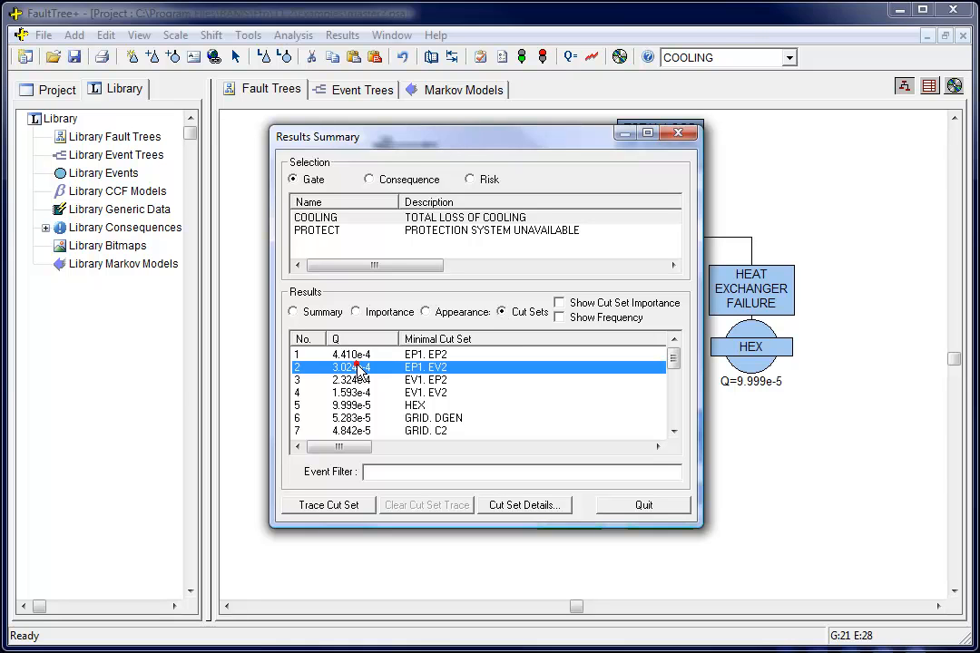
{"action": "left_click", "coordinate": [327, 504]}
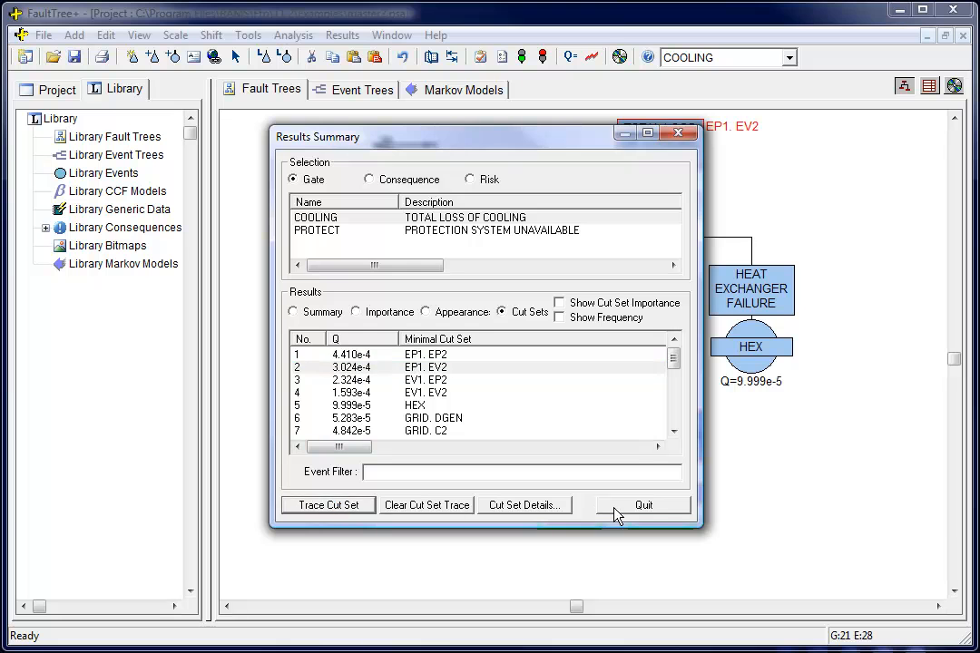
{"action": "left_click", "coordinate": [642, 504]}
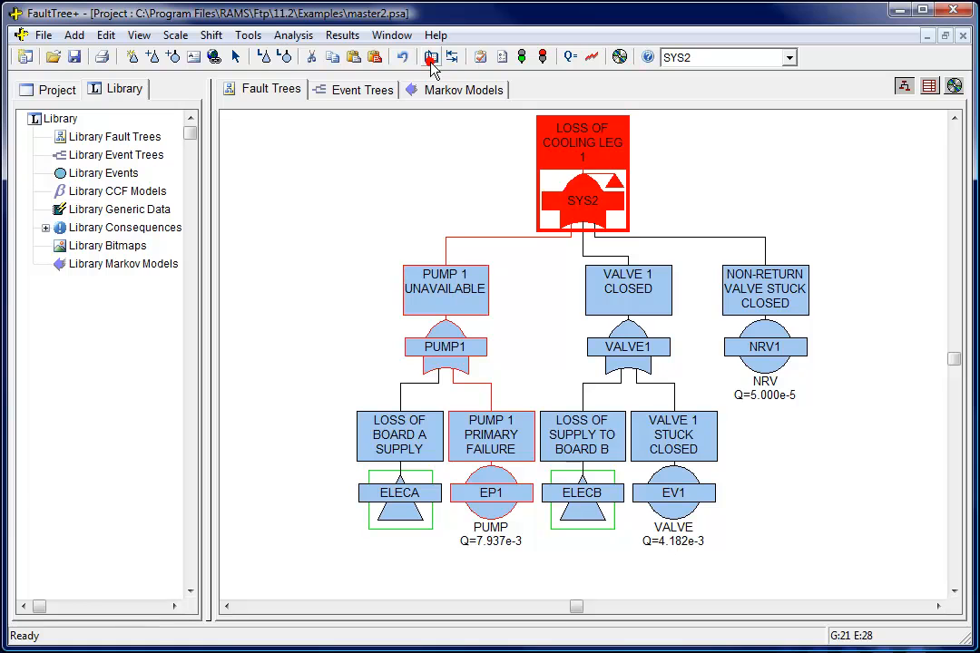
{"action": "left_click", "coordinate": [432, 56]}
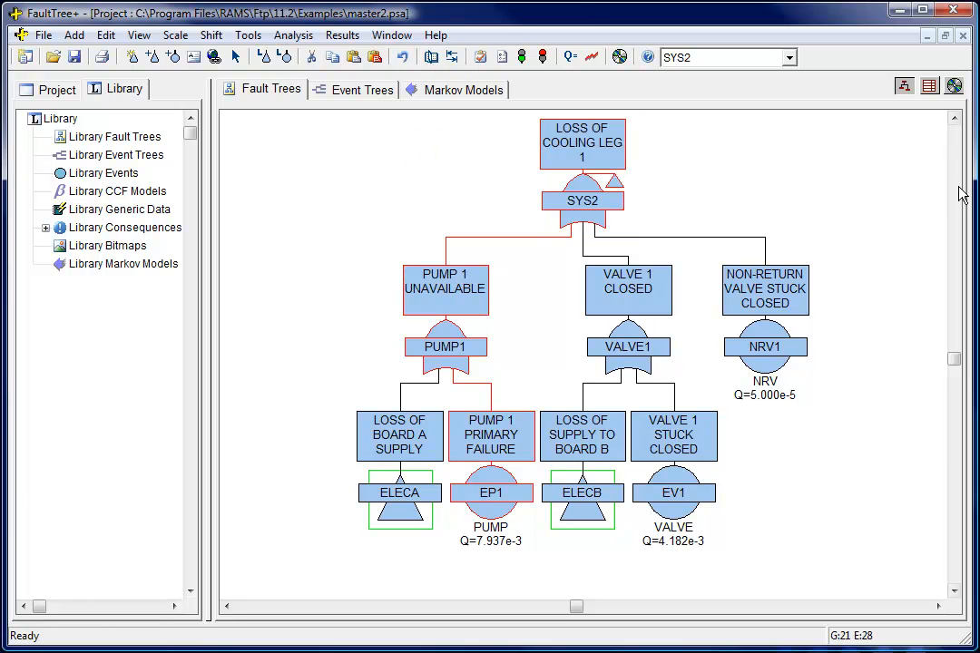
Check the importance rankings for EP1 and EP2 in the results summary.
{"action": "left_click", "coordinate": [570, 57]}
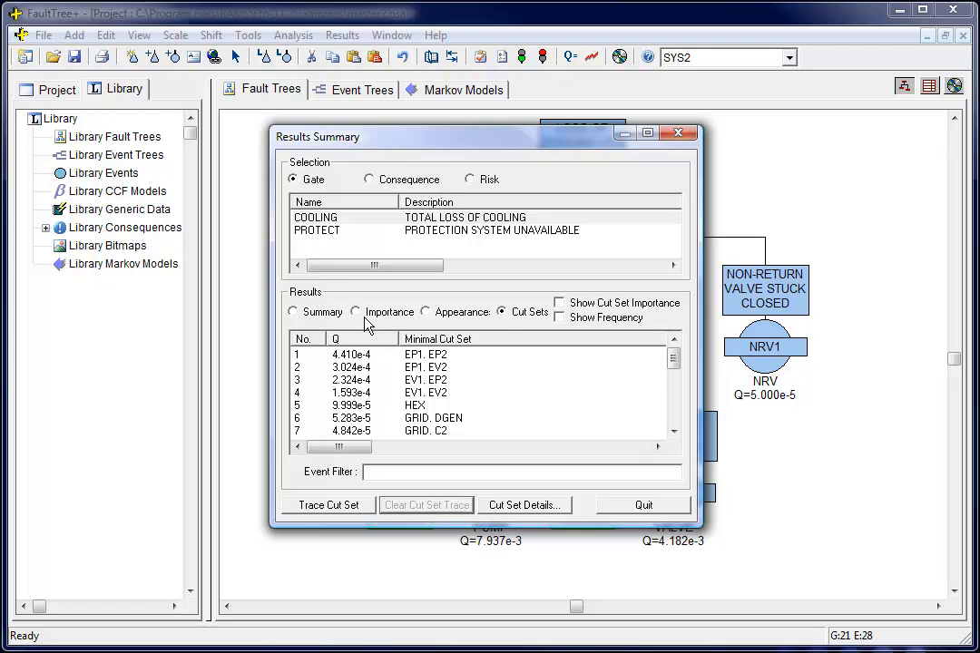
{"action": "left_click", "coordinate": [355, 312]}
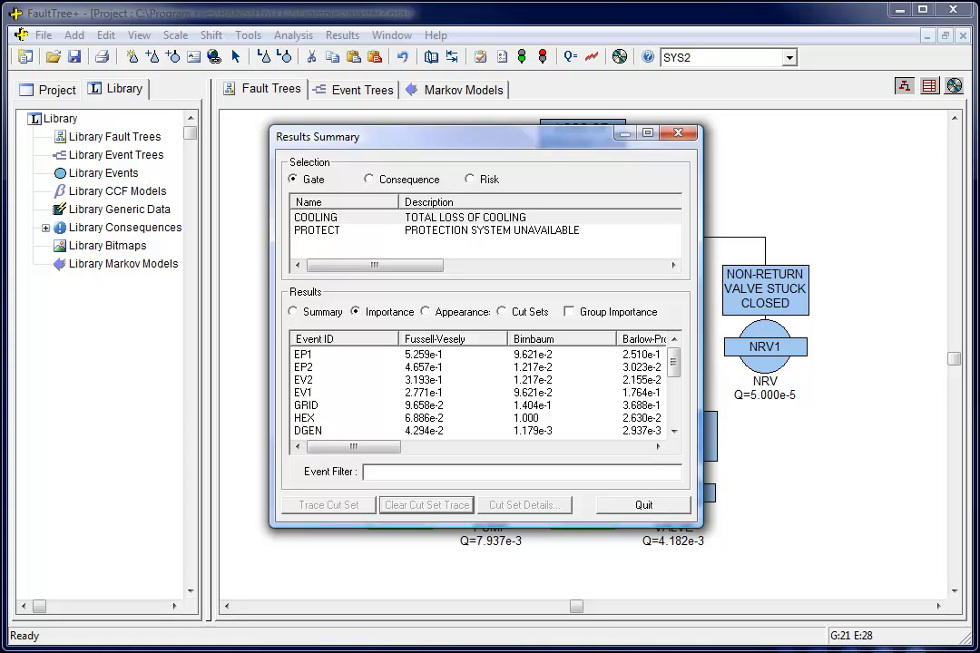
{"action": "left_click", "coordinate": [642, 504]}
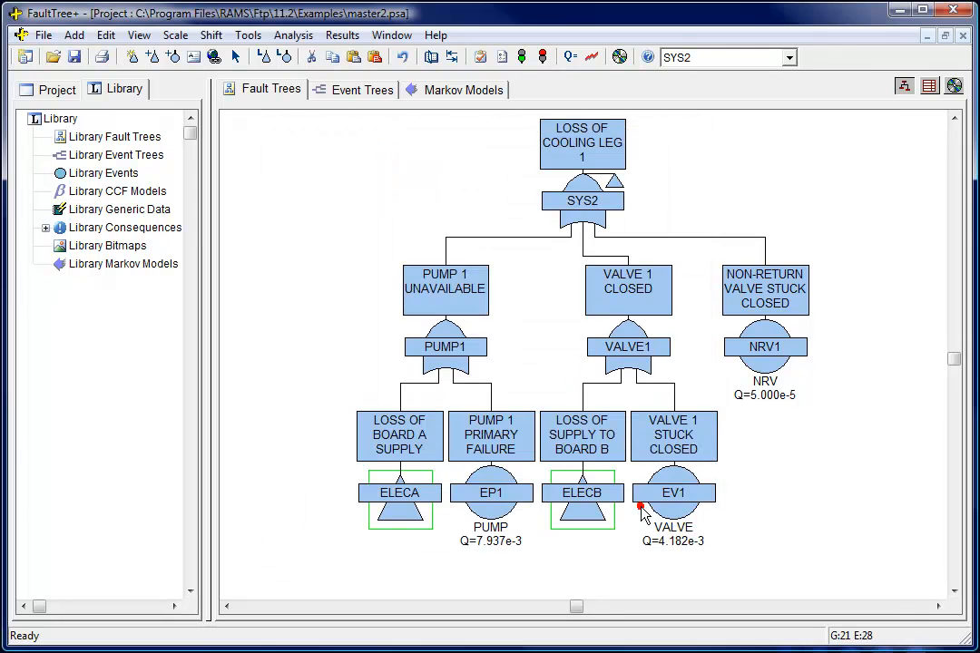
Preview reports filtered to the COOLING gate, starting with Fault and Event Tree Diagrams.
{"action": "left_click", "coordinate": [43, 34]}
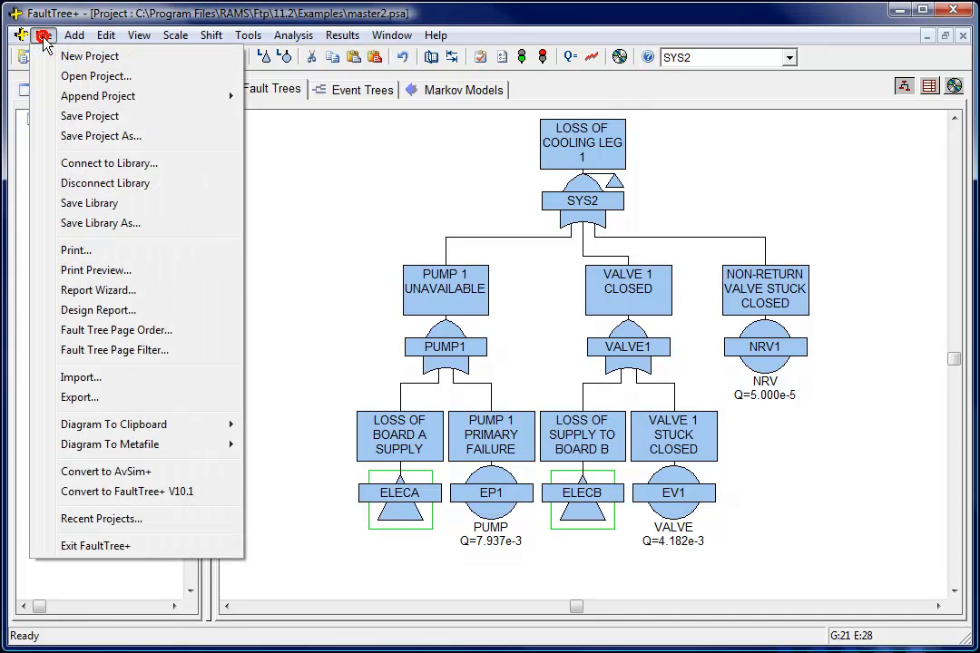
{"action": "mouse_move", "coordinate": [94, 269]}
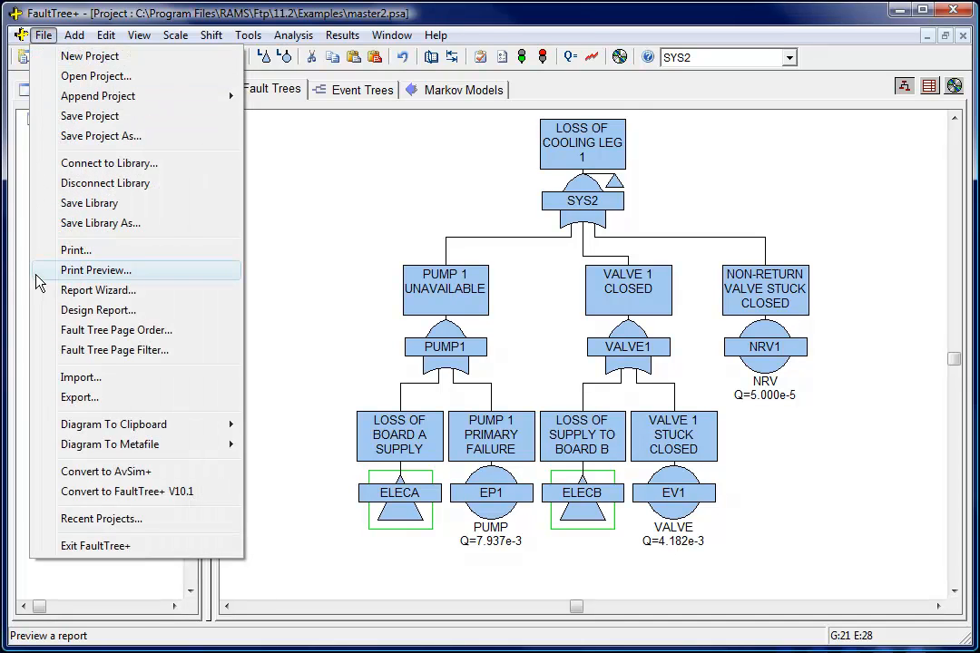
{"action": "left_click", "coordinate": [95, 268]}
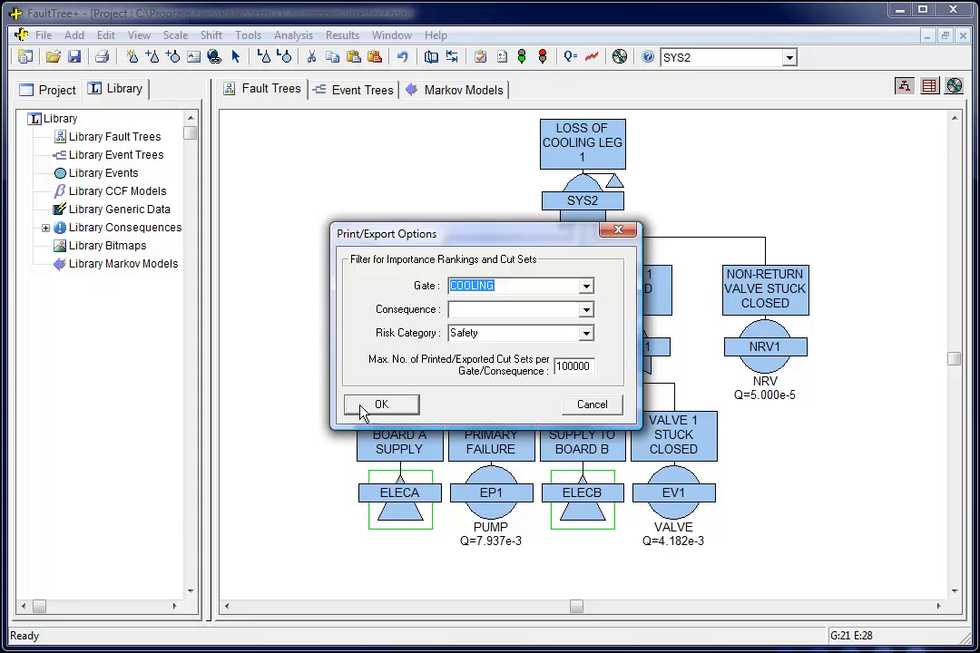
{"action": "left_click", "coordinate": [381, 405]}
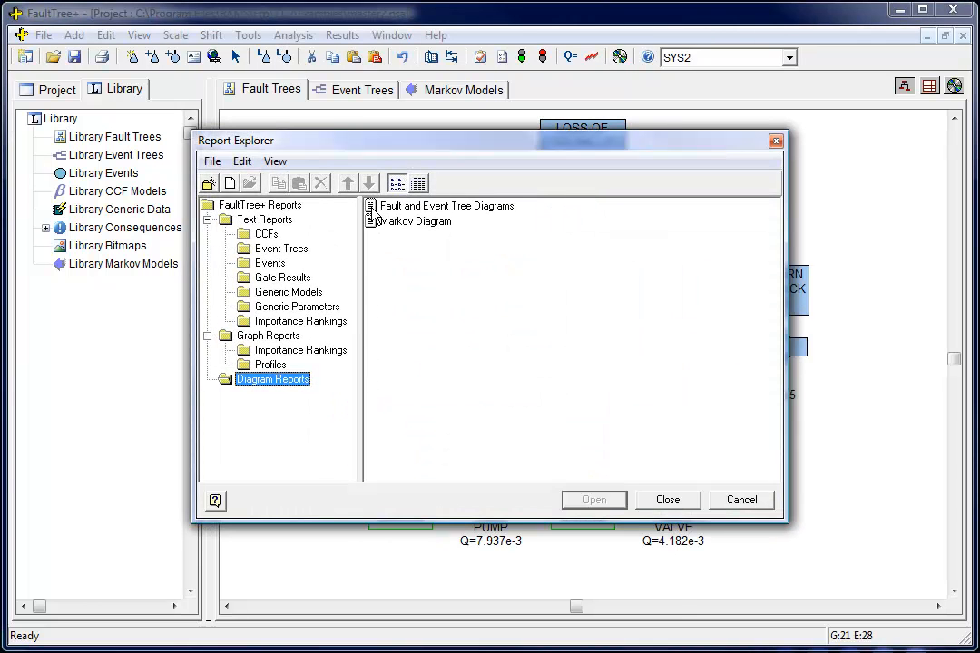
{"action": "double_click", "coordinate": [446, 207]}
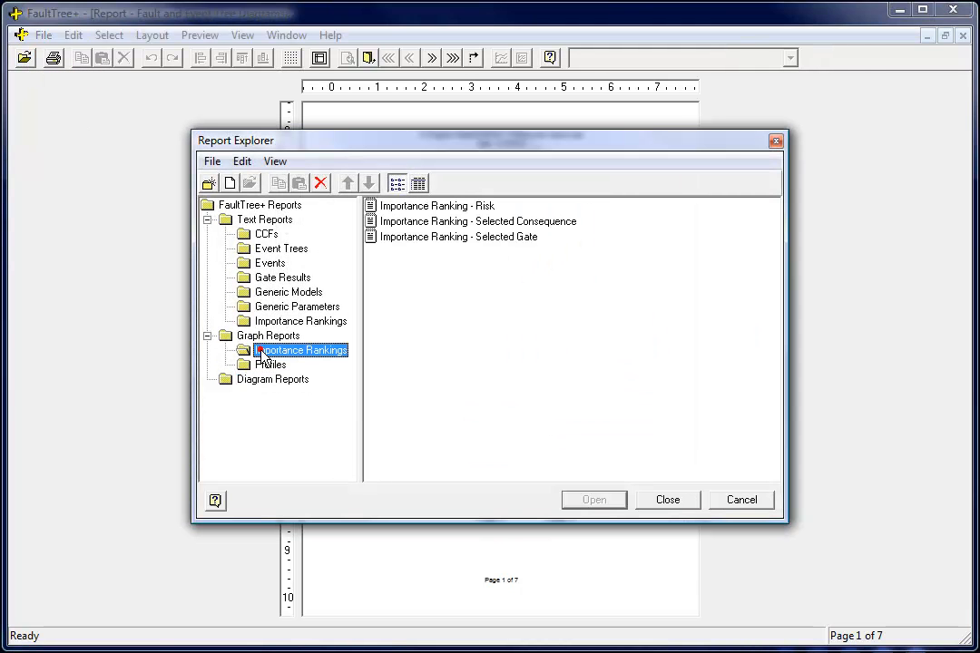
Generate the Importance Ranking and Gate Time Profiles reports.
{"action": "left_click", "coordinate": [457, 236]}
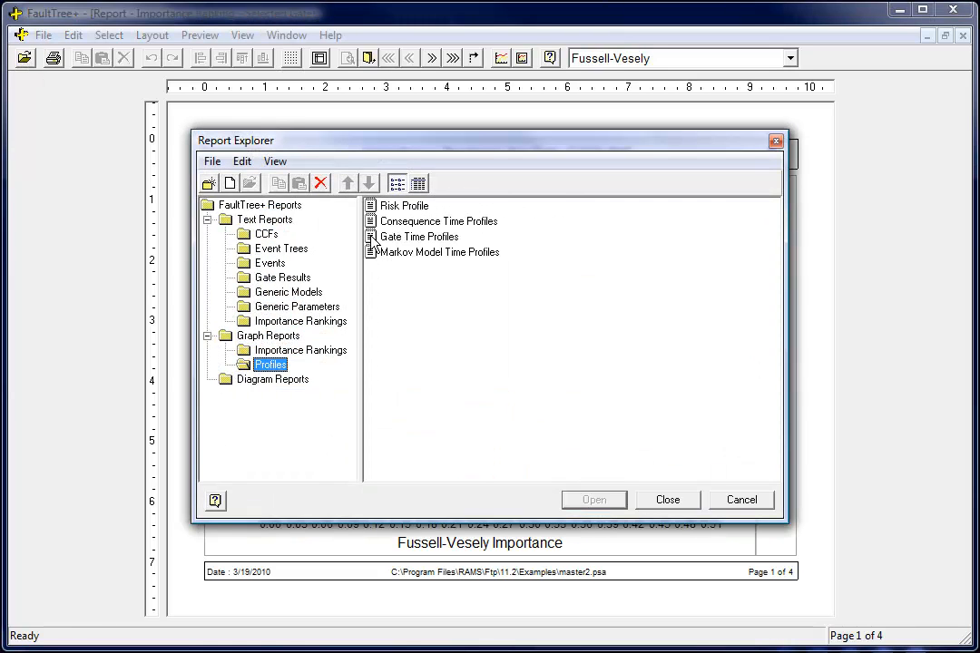
{"action": "double_click", "coordinate": [420, 236]}
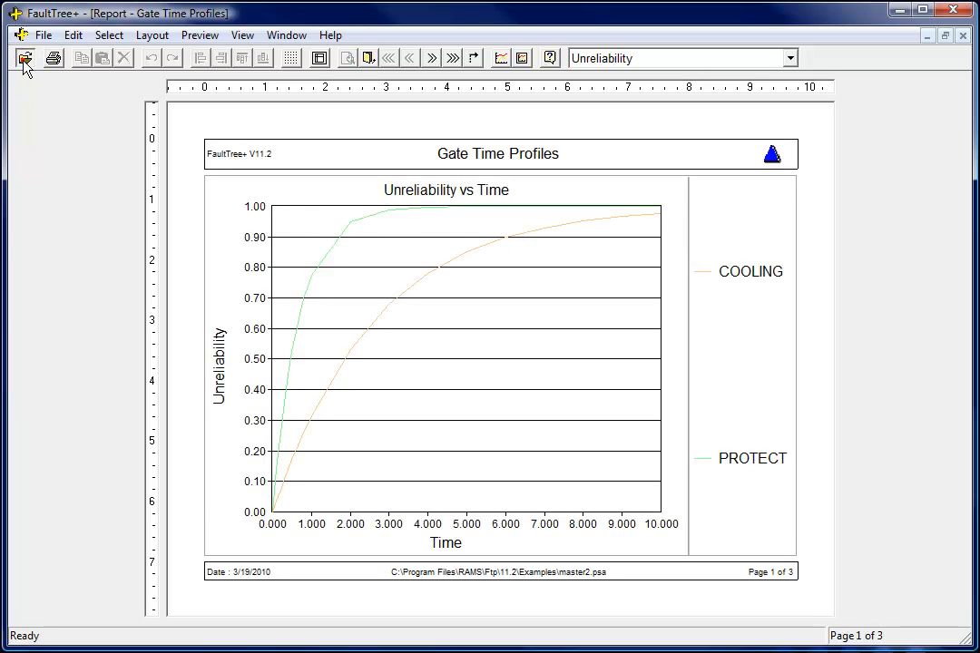
Generate the Gate Results - Detailed report for COOLING fitted to the window.
{"action": "left_click", "coordinate": [23, 56]}
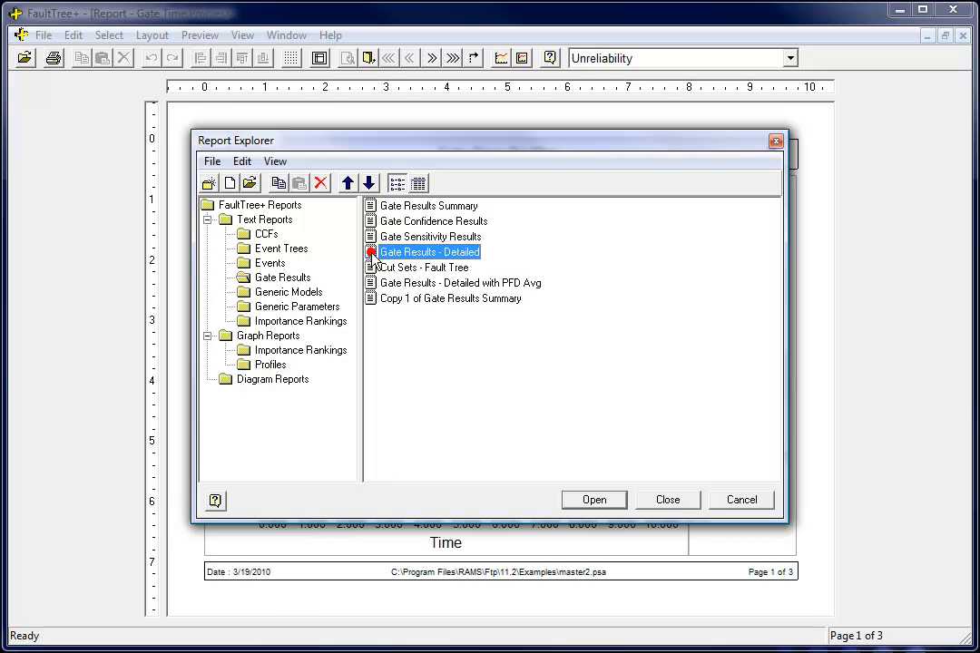
{"action": "left_click", "coordinate": [593, 499]}
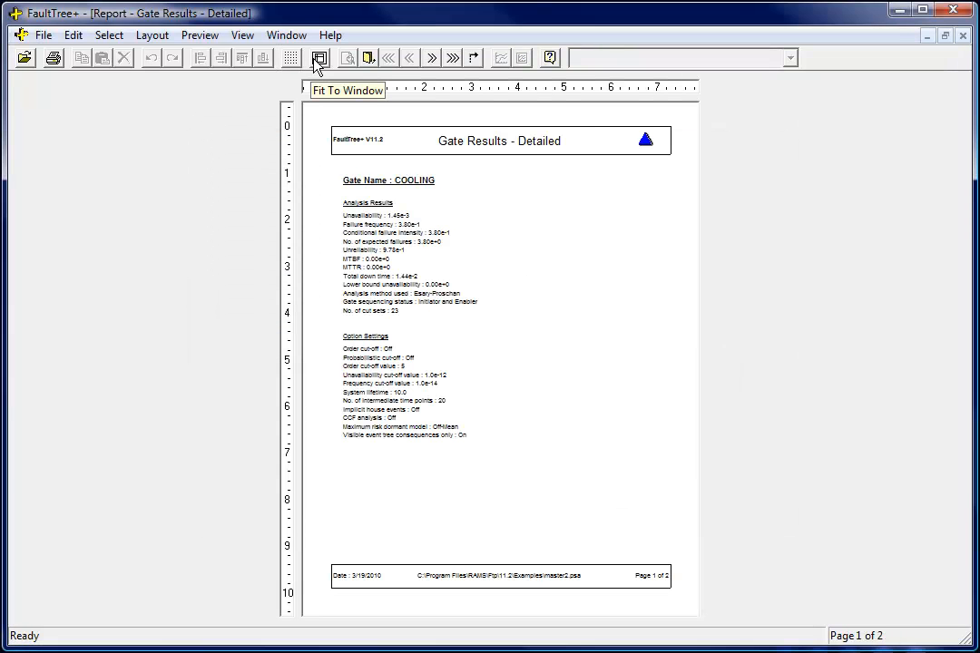
{"action": "left_click", "coordinate": [320, 56]}
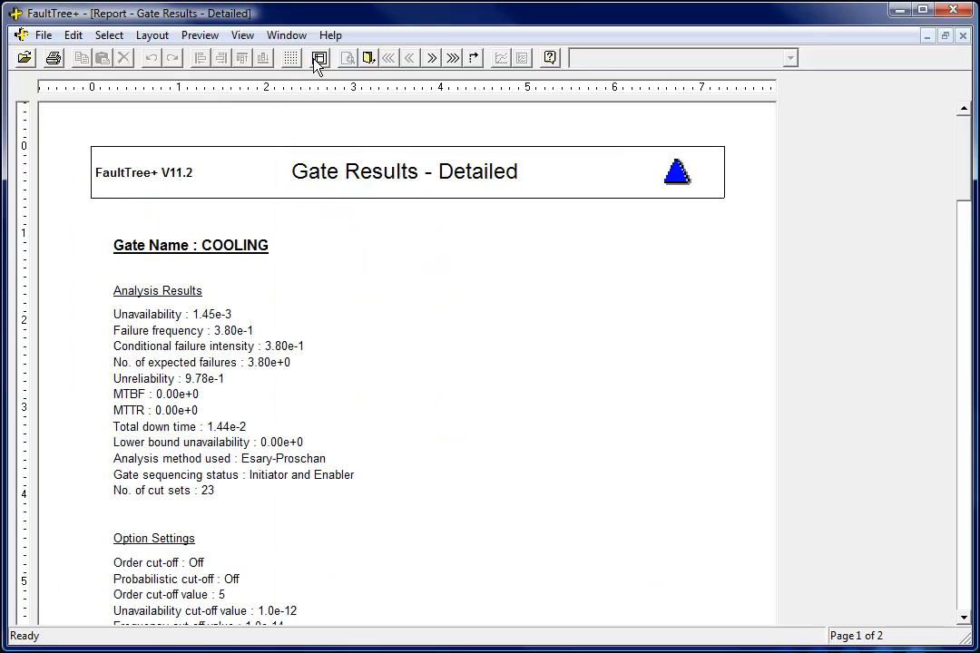
Generate the Cut Sets - Fault Tree report for COOLING and list the open reports.
{"action": "left_click", "coordinate": [320, 56]}
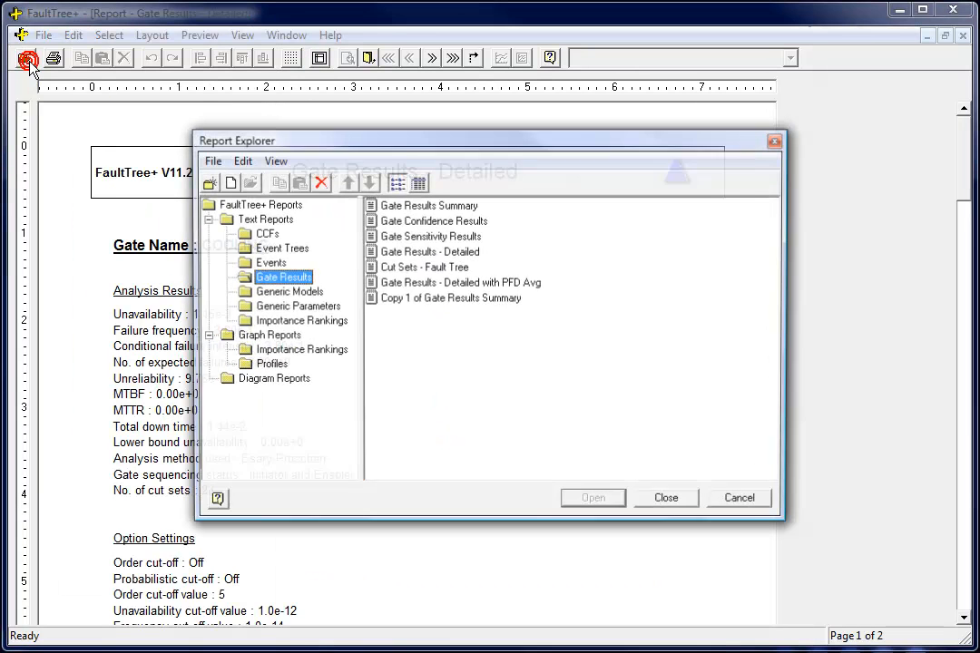
{"action": "left_click", "coordinate": [425, 267]}
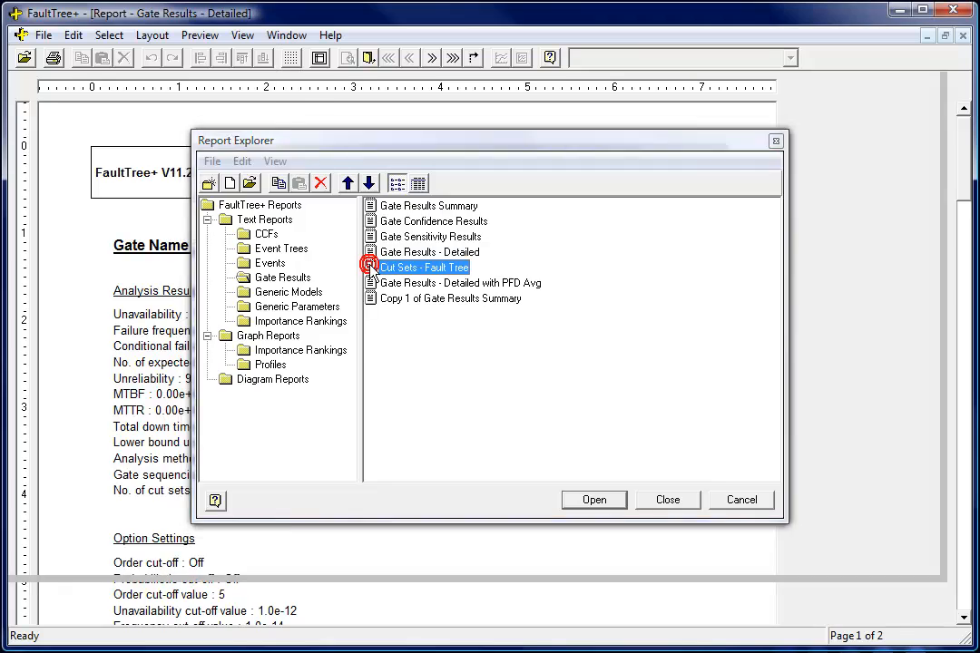
{"action": "left_click", "coordinate": [594, 501]}
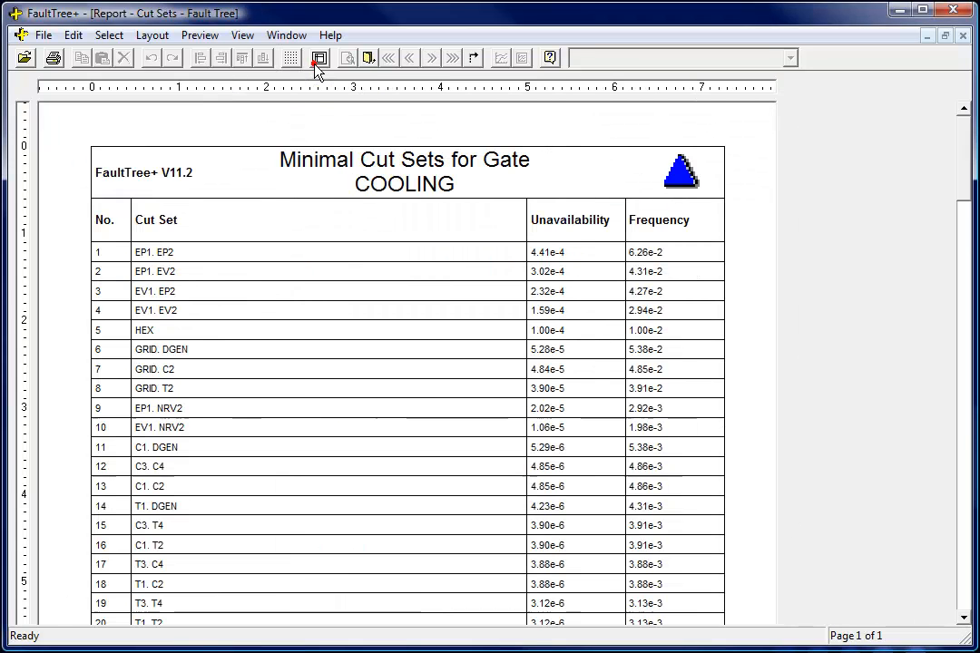
{"action": "left_click", "coordinate": [287, 35]}
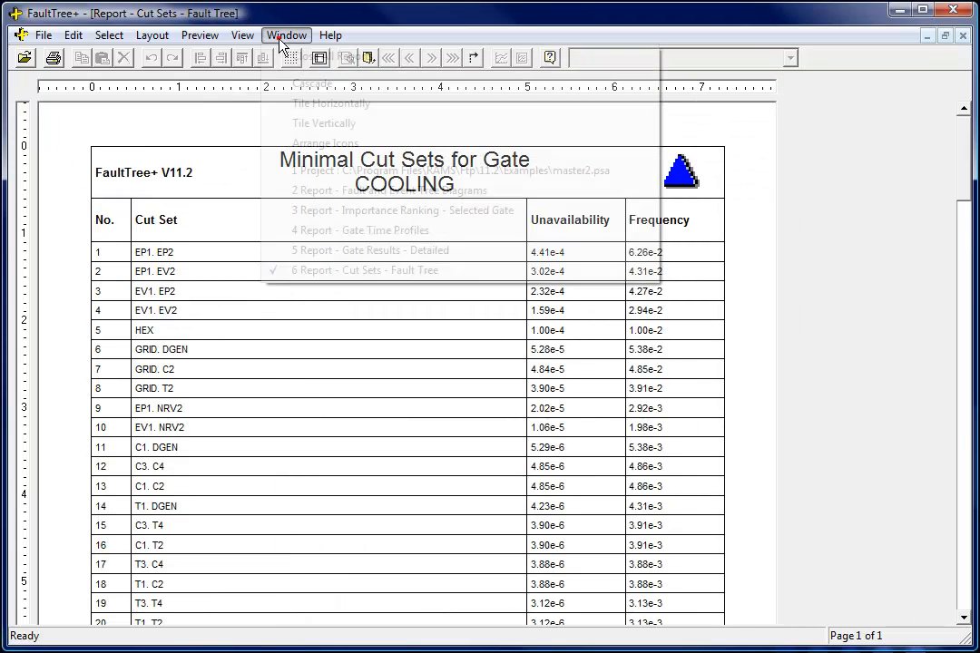
Copy all 7 pages of the diagrams report in RTF Textbox format, ready for a blank Word document.
{"action": "left_click", "coordinate": [390, 190]}
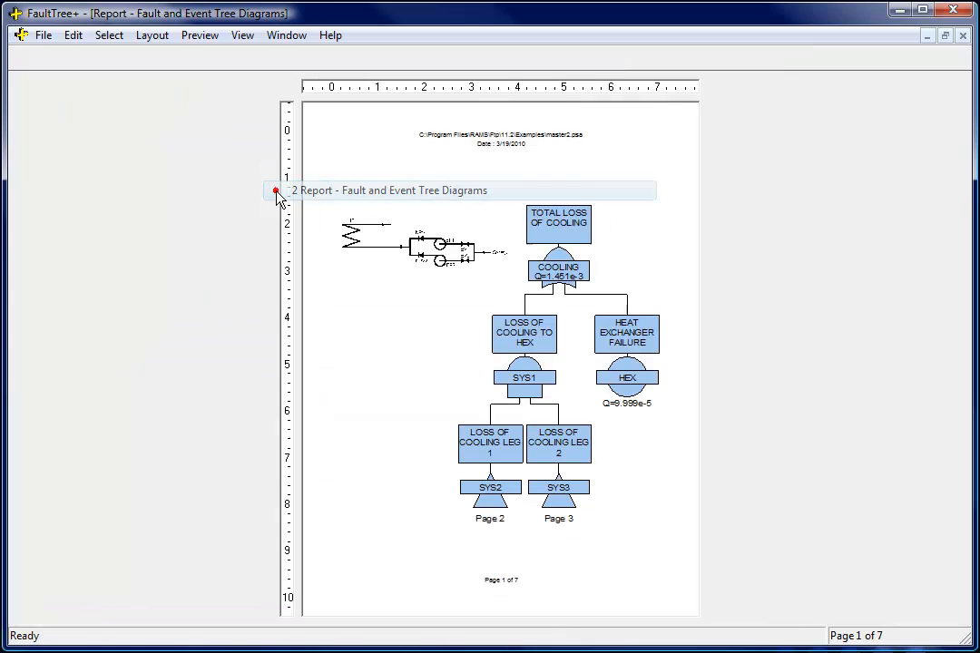
{"action": "left_click", "coordinate": [72, 34]}
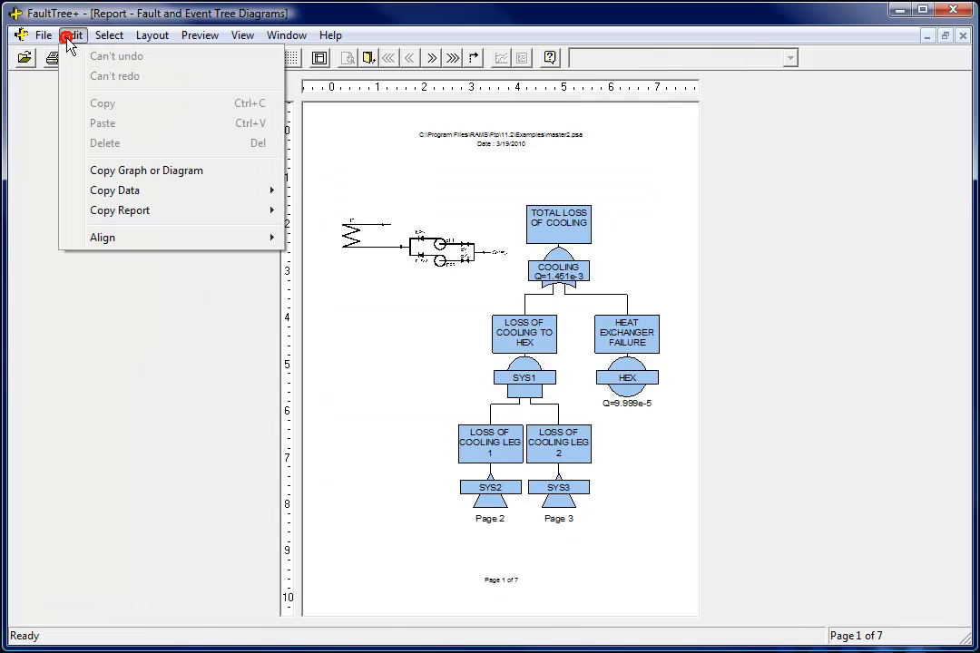
{"action": "left_click", "coordinate": [120, 210]}
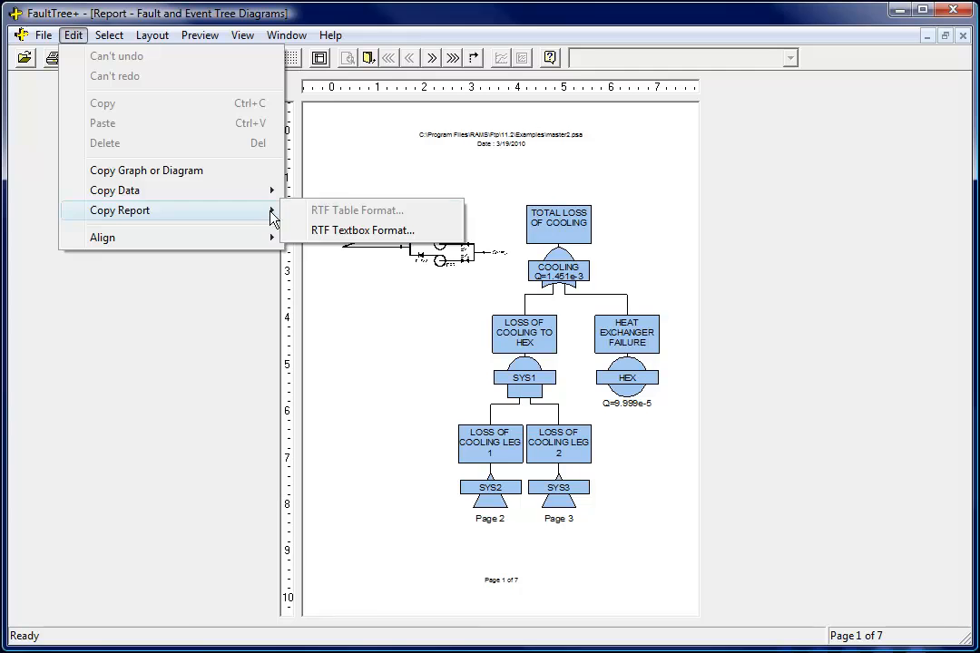
{"action": "left_click", "coordinate": [355, 210]}
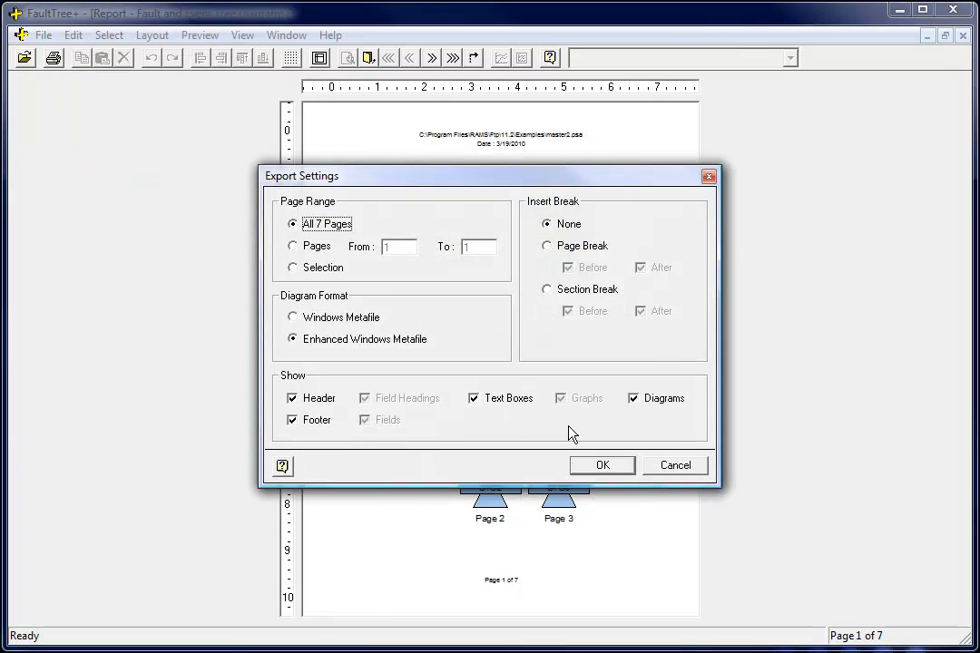
{"action": "left_click", "coordinate": [602, 464]}
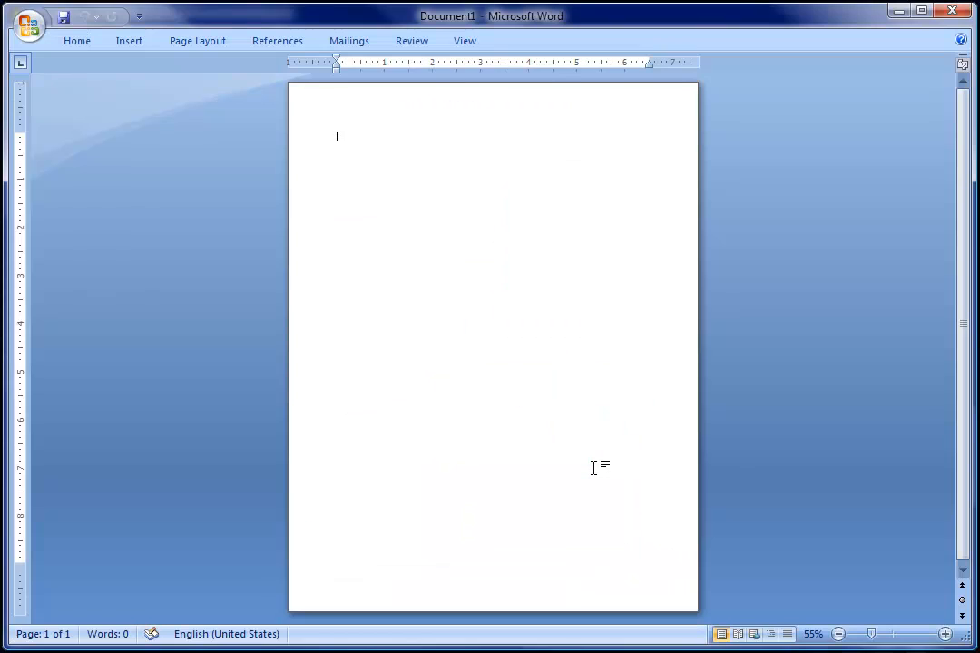
{"action": "left_click", "coordinate": [76, 40]}
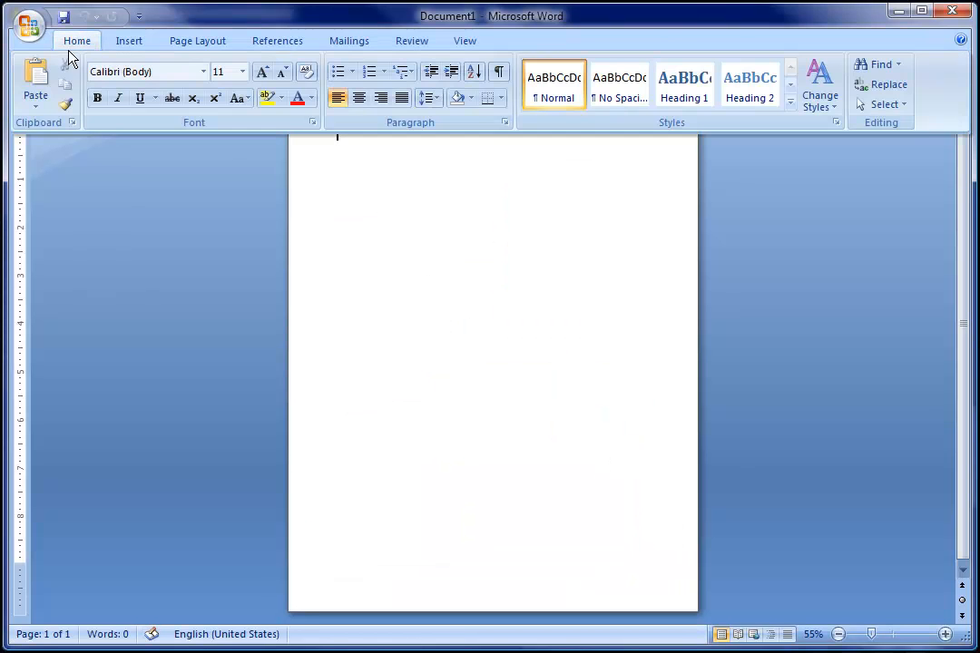